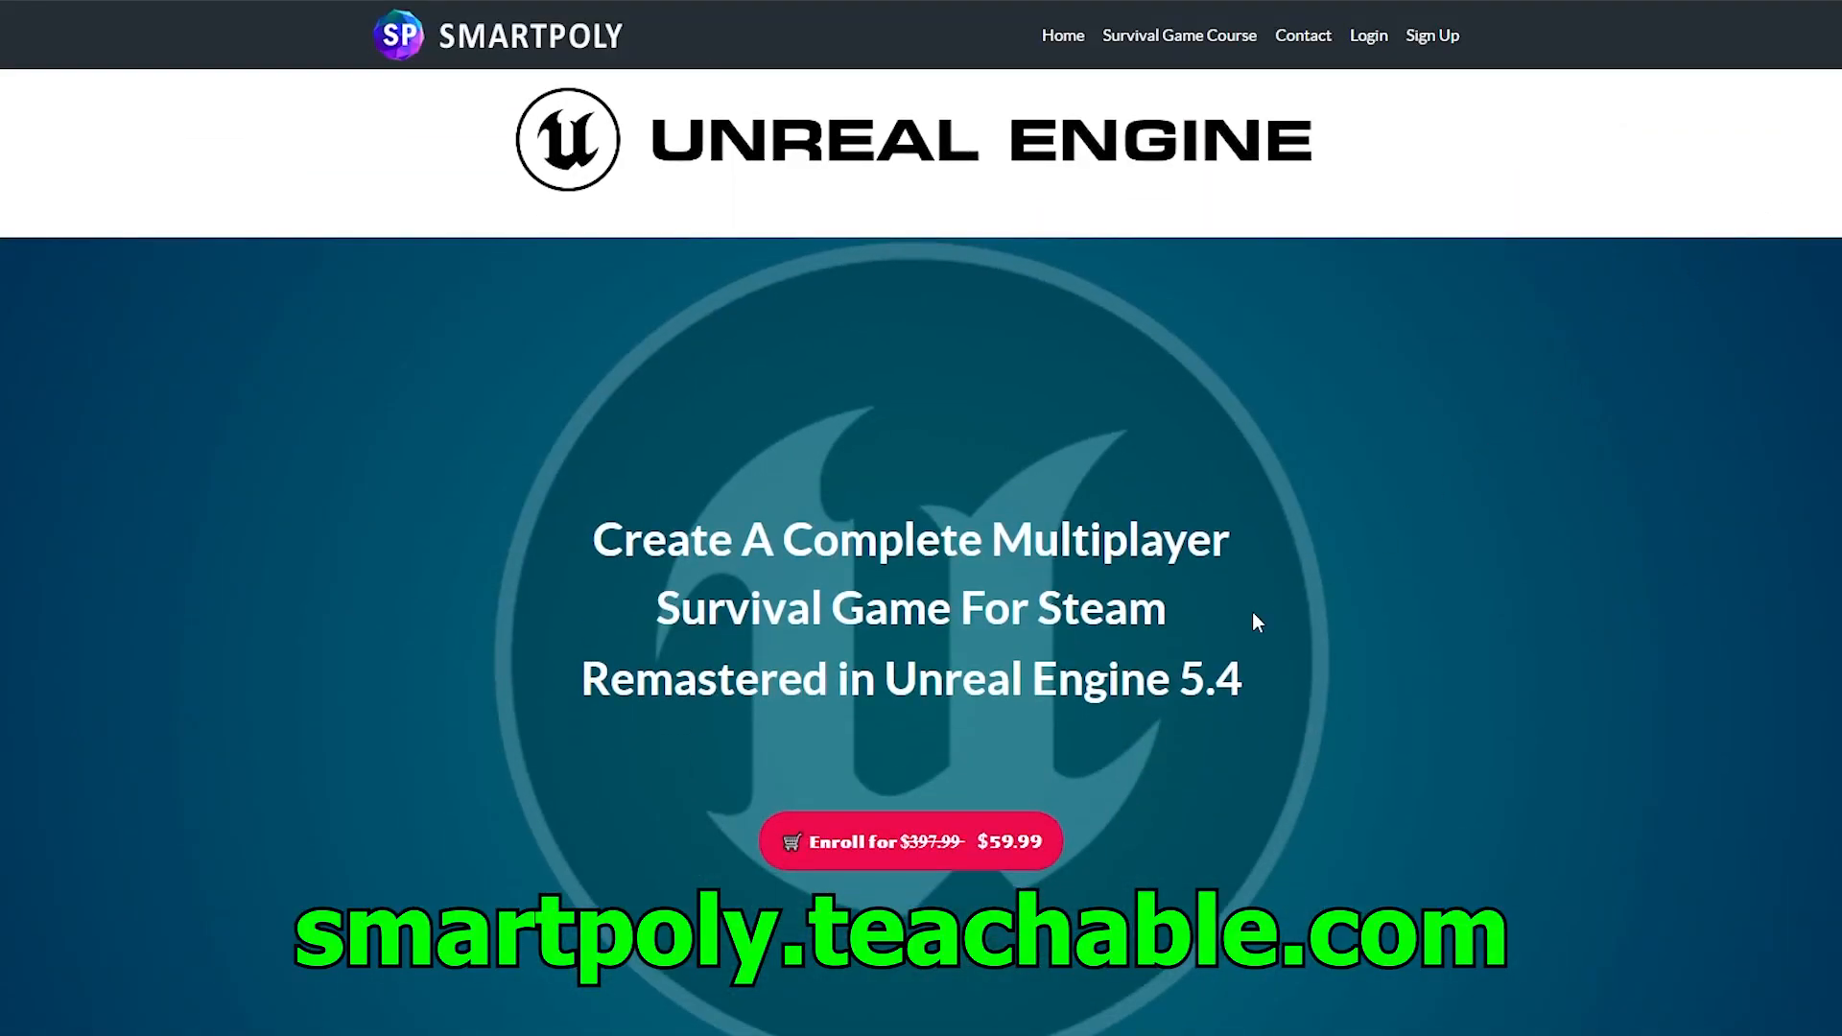
- Load the Mediterranean_Coasts map and select InstancedFoliageActor in the Outliner
{"action": "left_click", "coordinate": [910, 843]}
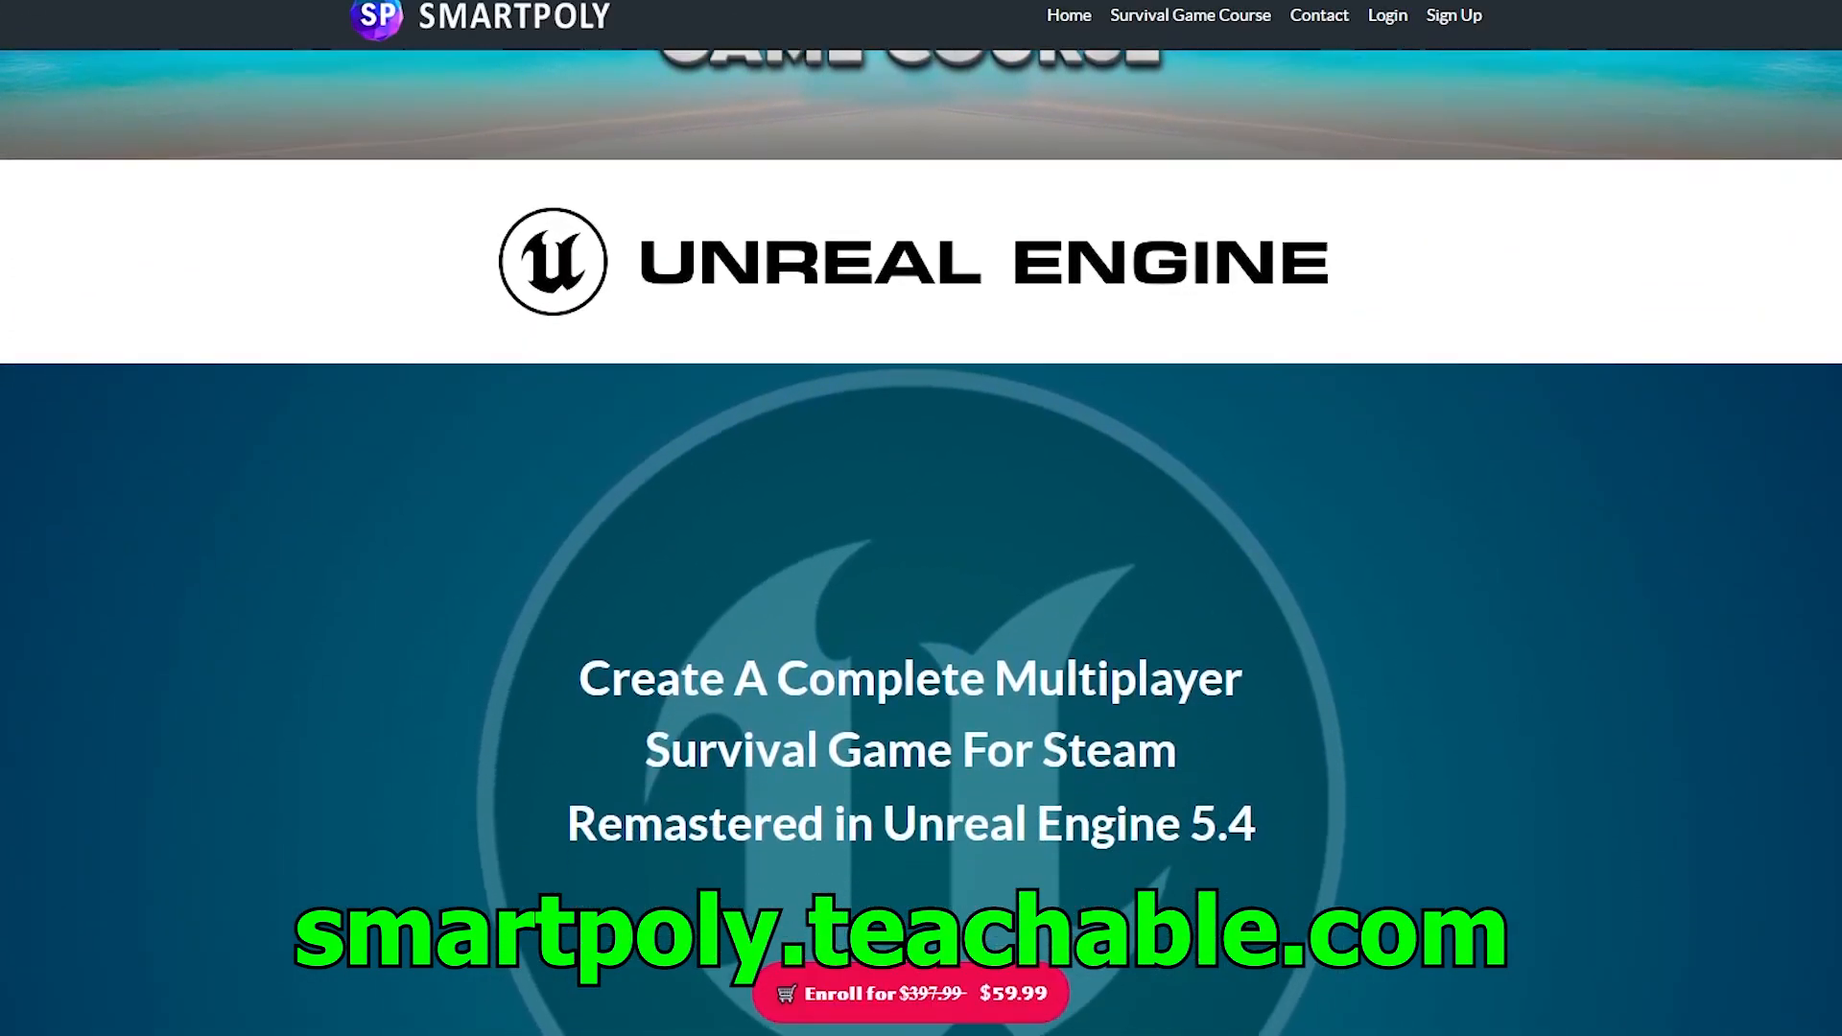
{"action": "scroll", "scroll_direction": "down", "scroll_amount": 3}
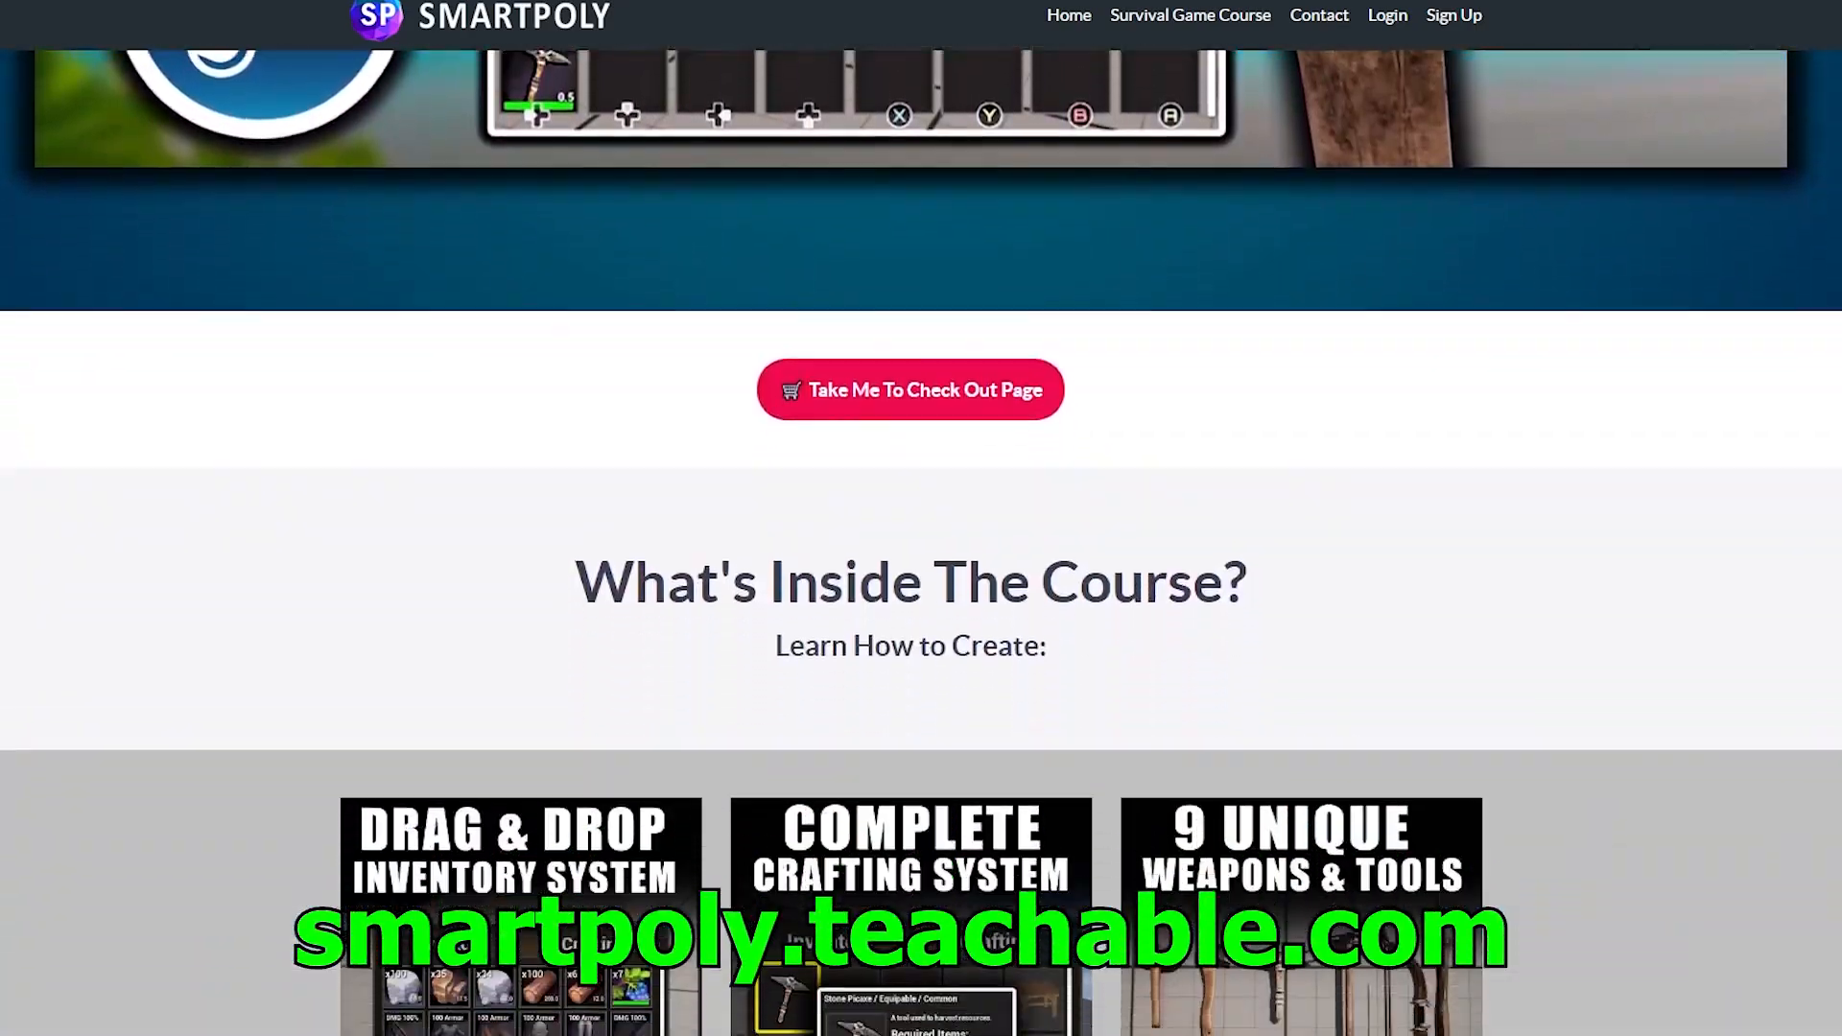
{"action": "scroll", "scroll_direction": "down", "scroll_amount": 3}
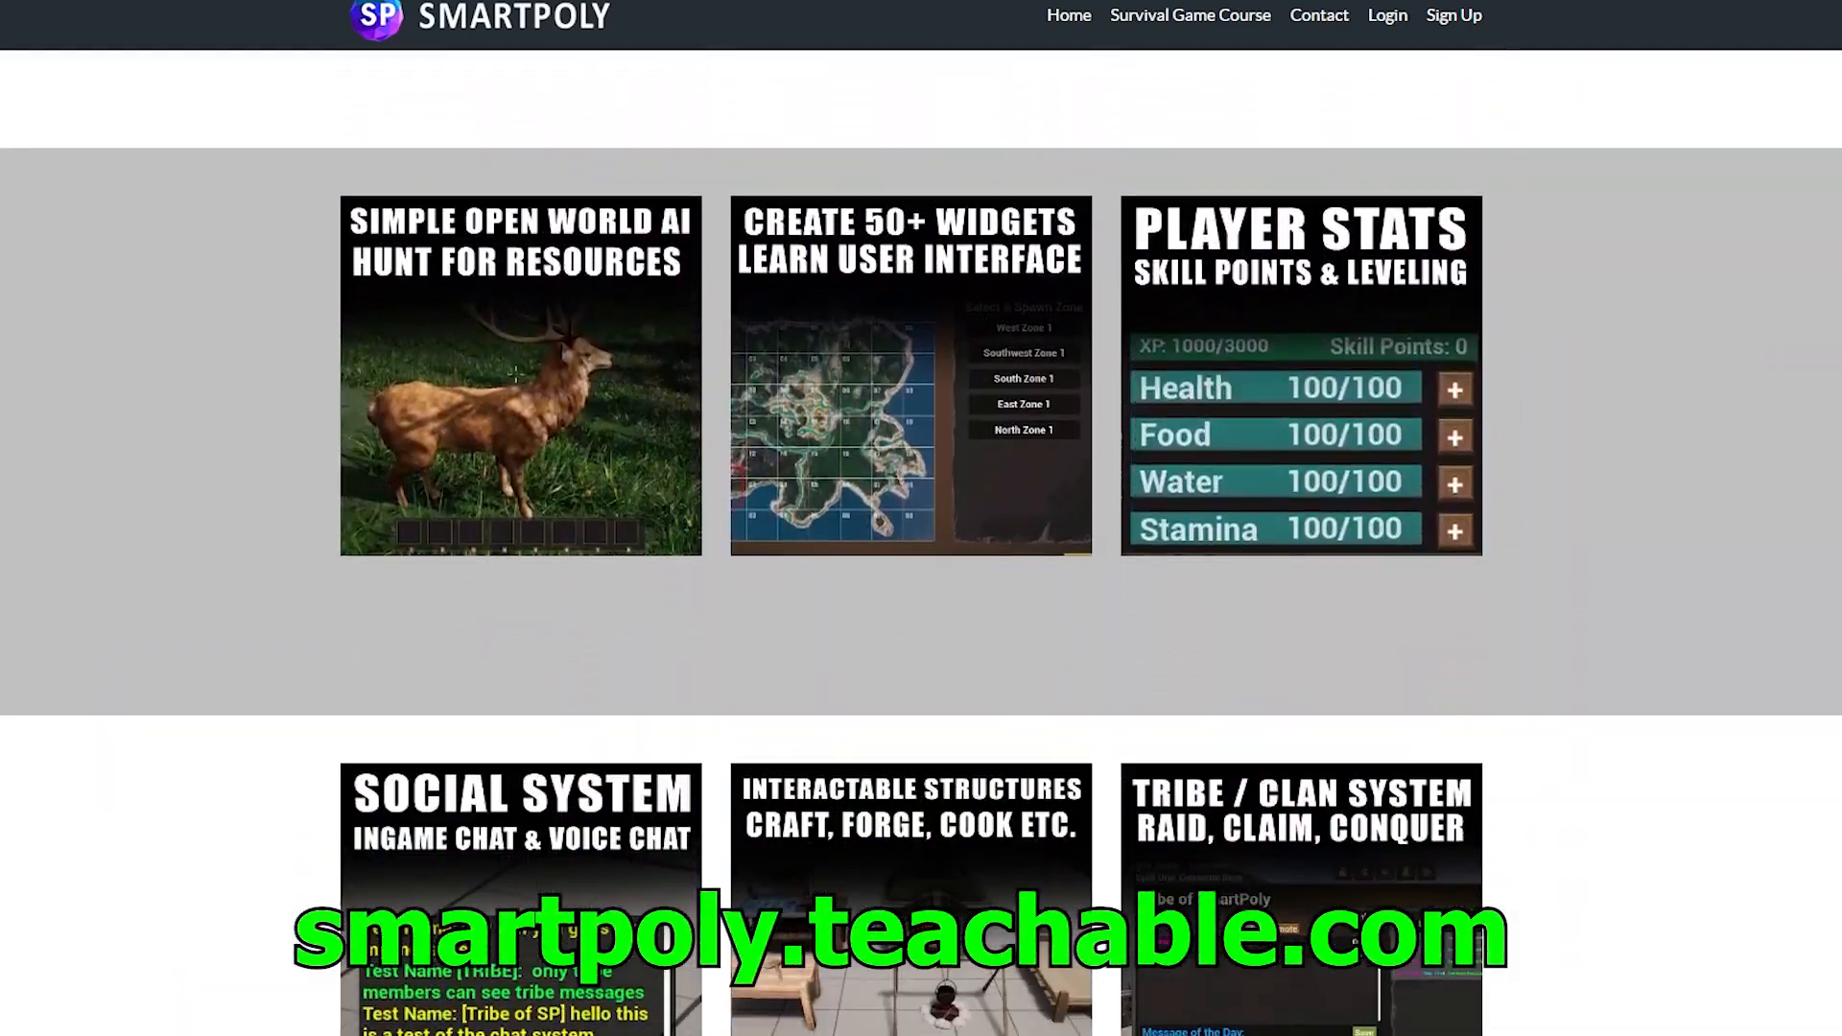
{"action": "scroll", "scroll_direction": "down", "scroll_amount": 3}
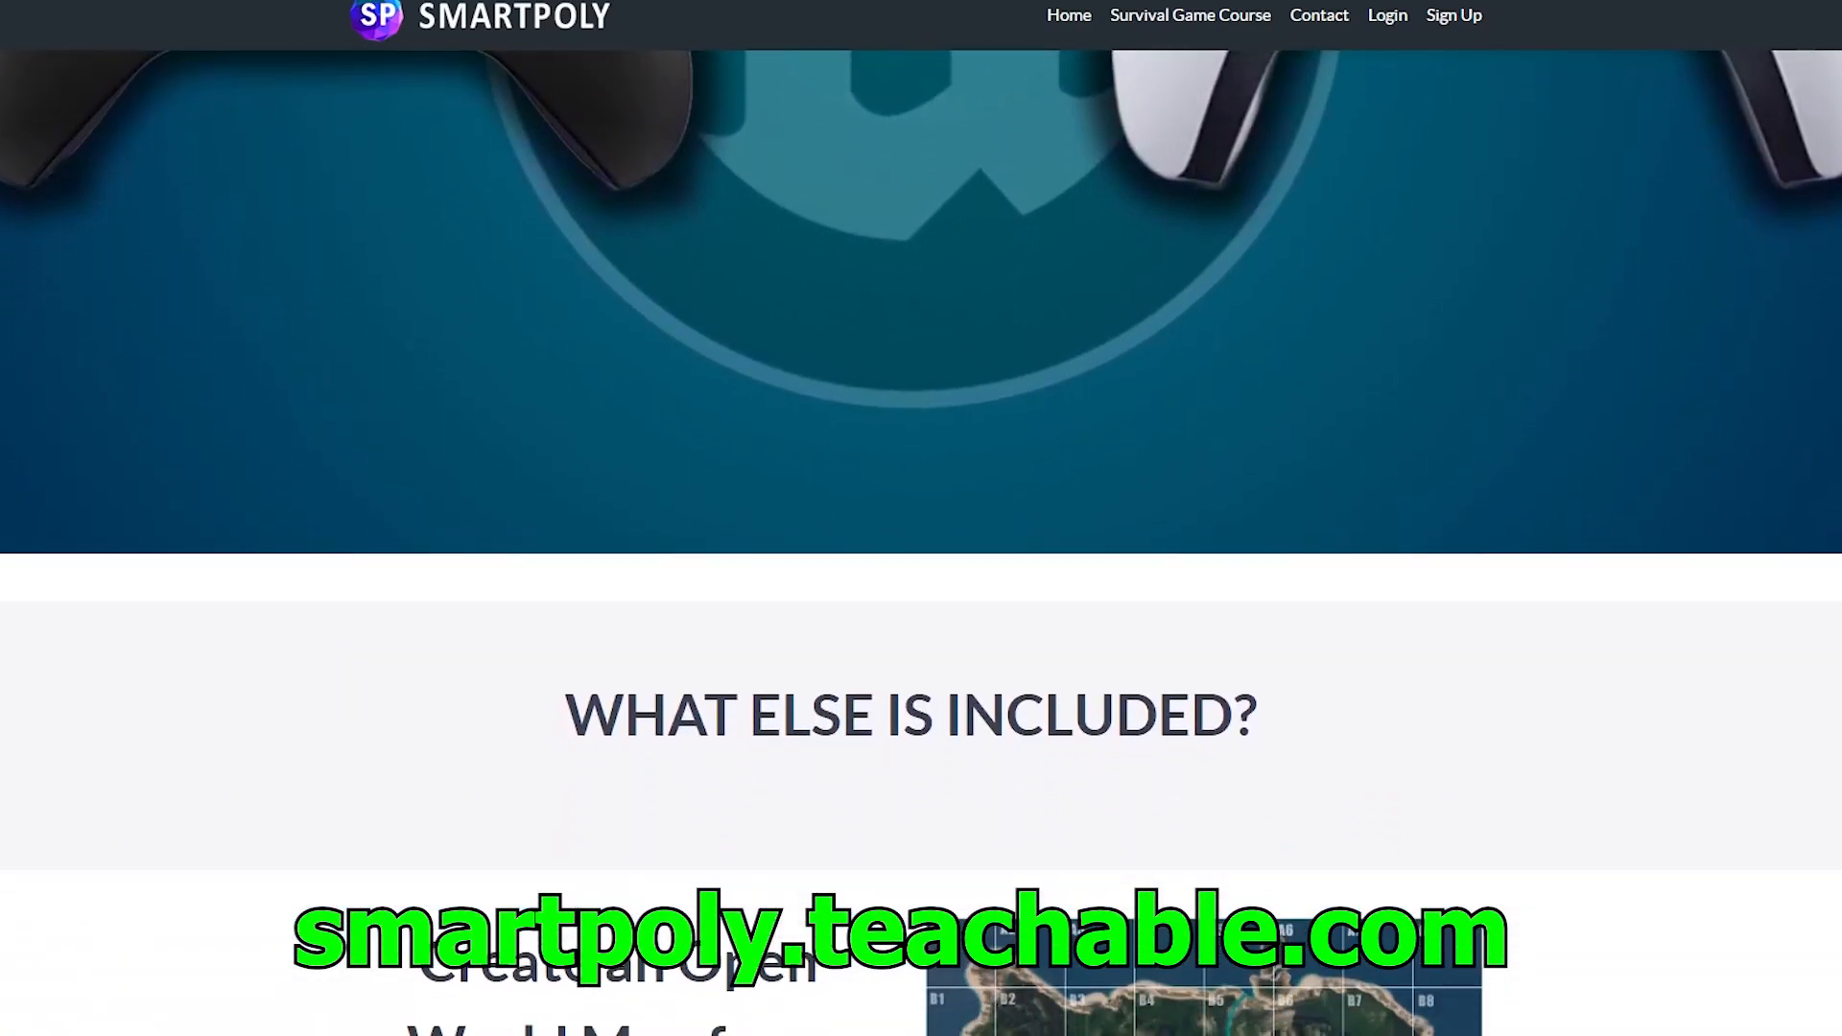
{"action": "scroll", "scroll_direction": "down", "scroll_amount": 3}
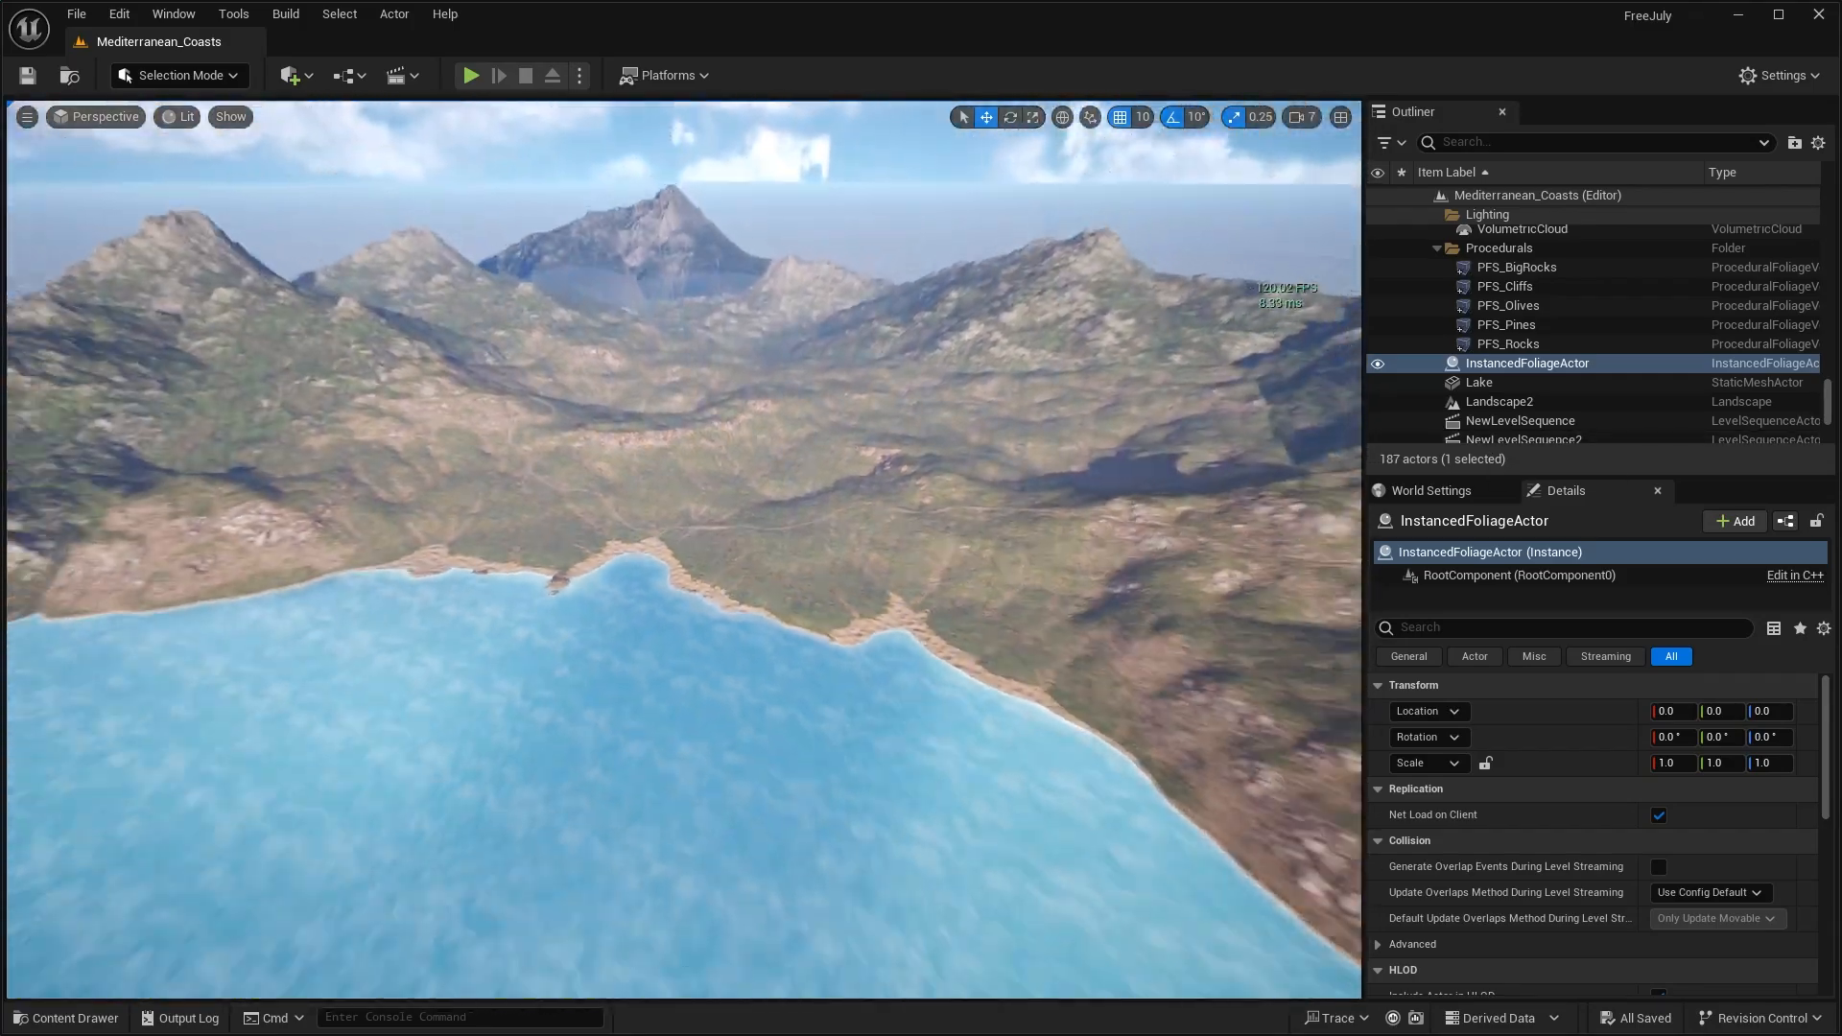
{"action": "left_click", "coordinate": [1500, 401]}
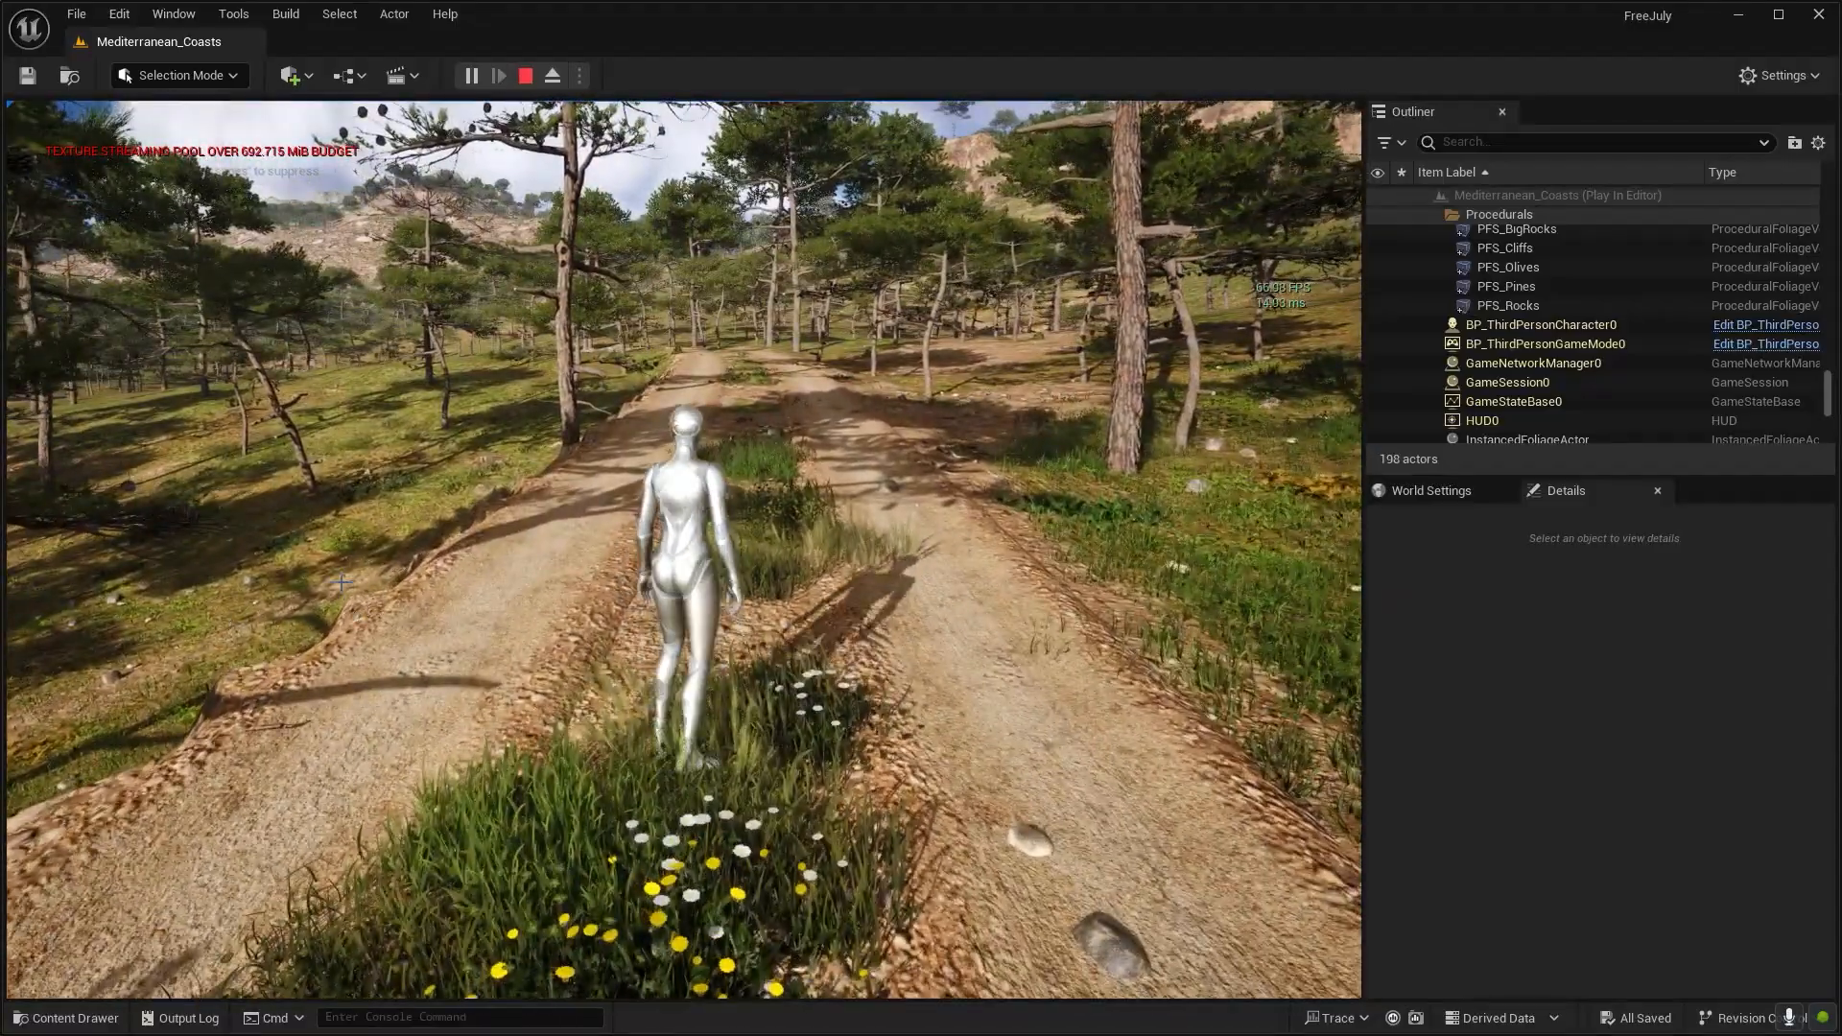
- Start Play In Editor and walk the third-person character through the pine forest
{"action": "left_click", "coordinate": [525, 74]}
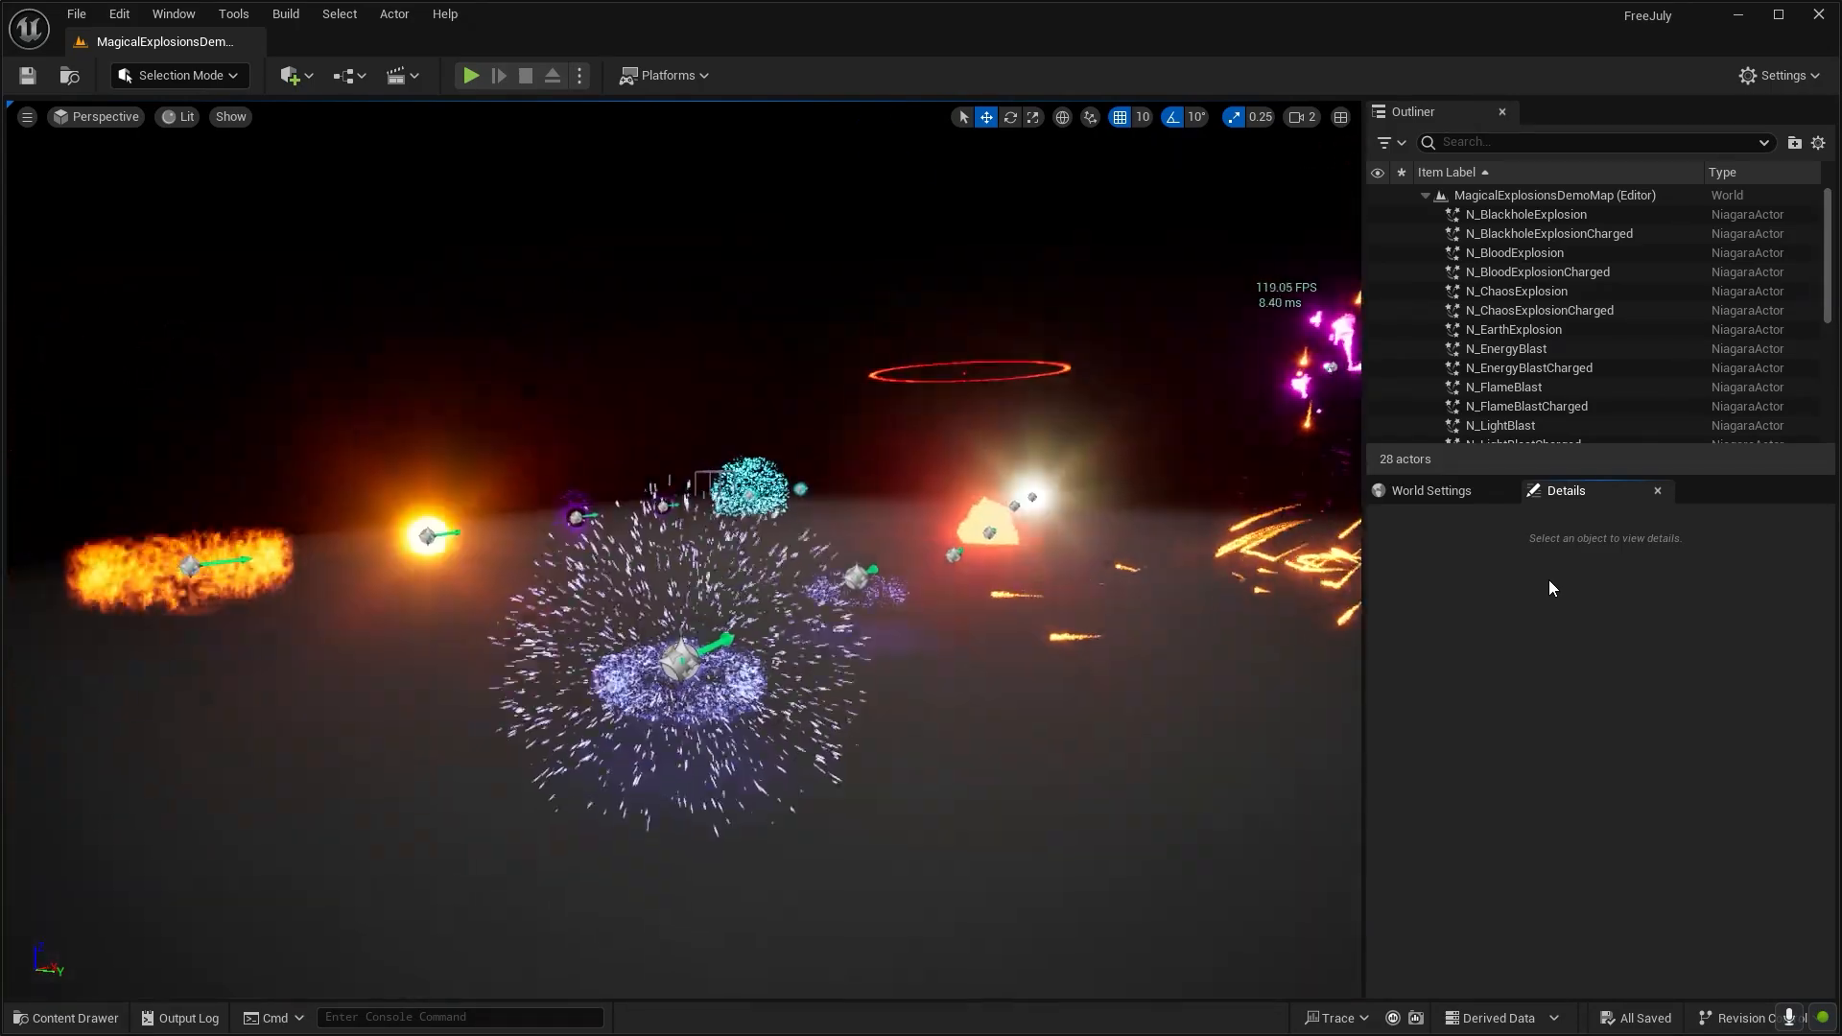
- Load MagicalExplosionsDemoMap from the Content Browser to view its Niagara explosion actors
{"action": "left_click", "coordinate": [188, 1017]}
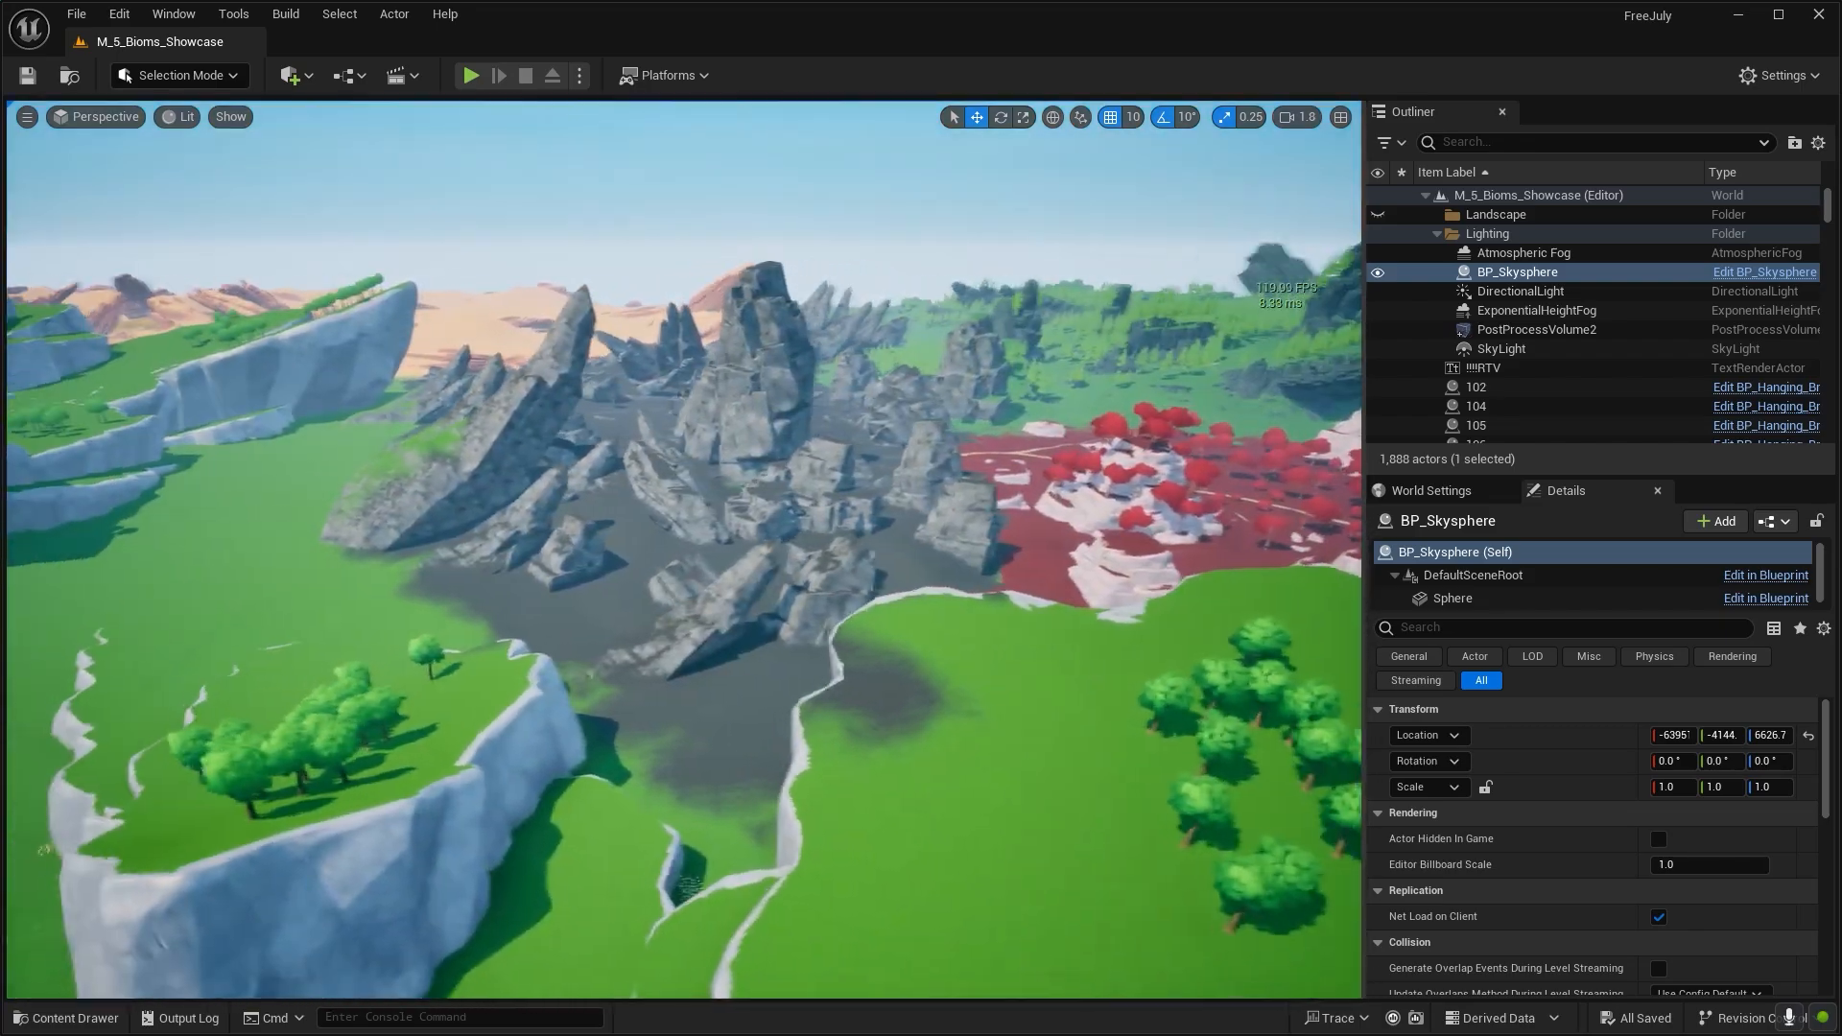
- Show the Content Drawer at Content > Orasot_Bundle > Maps with its showcase levels
{"action": "left_click", "coordinate": [71, 1017]}
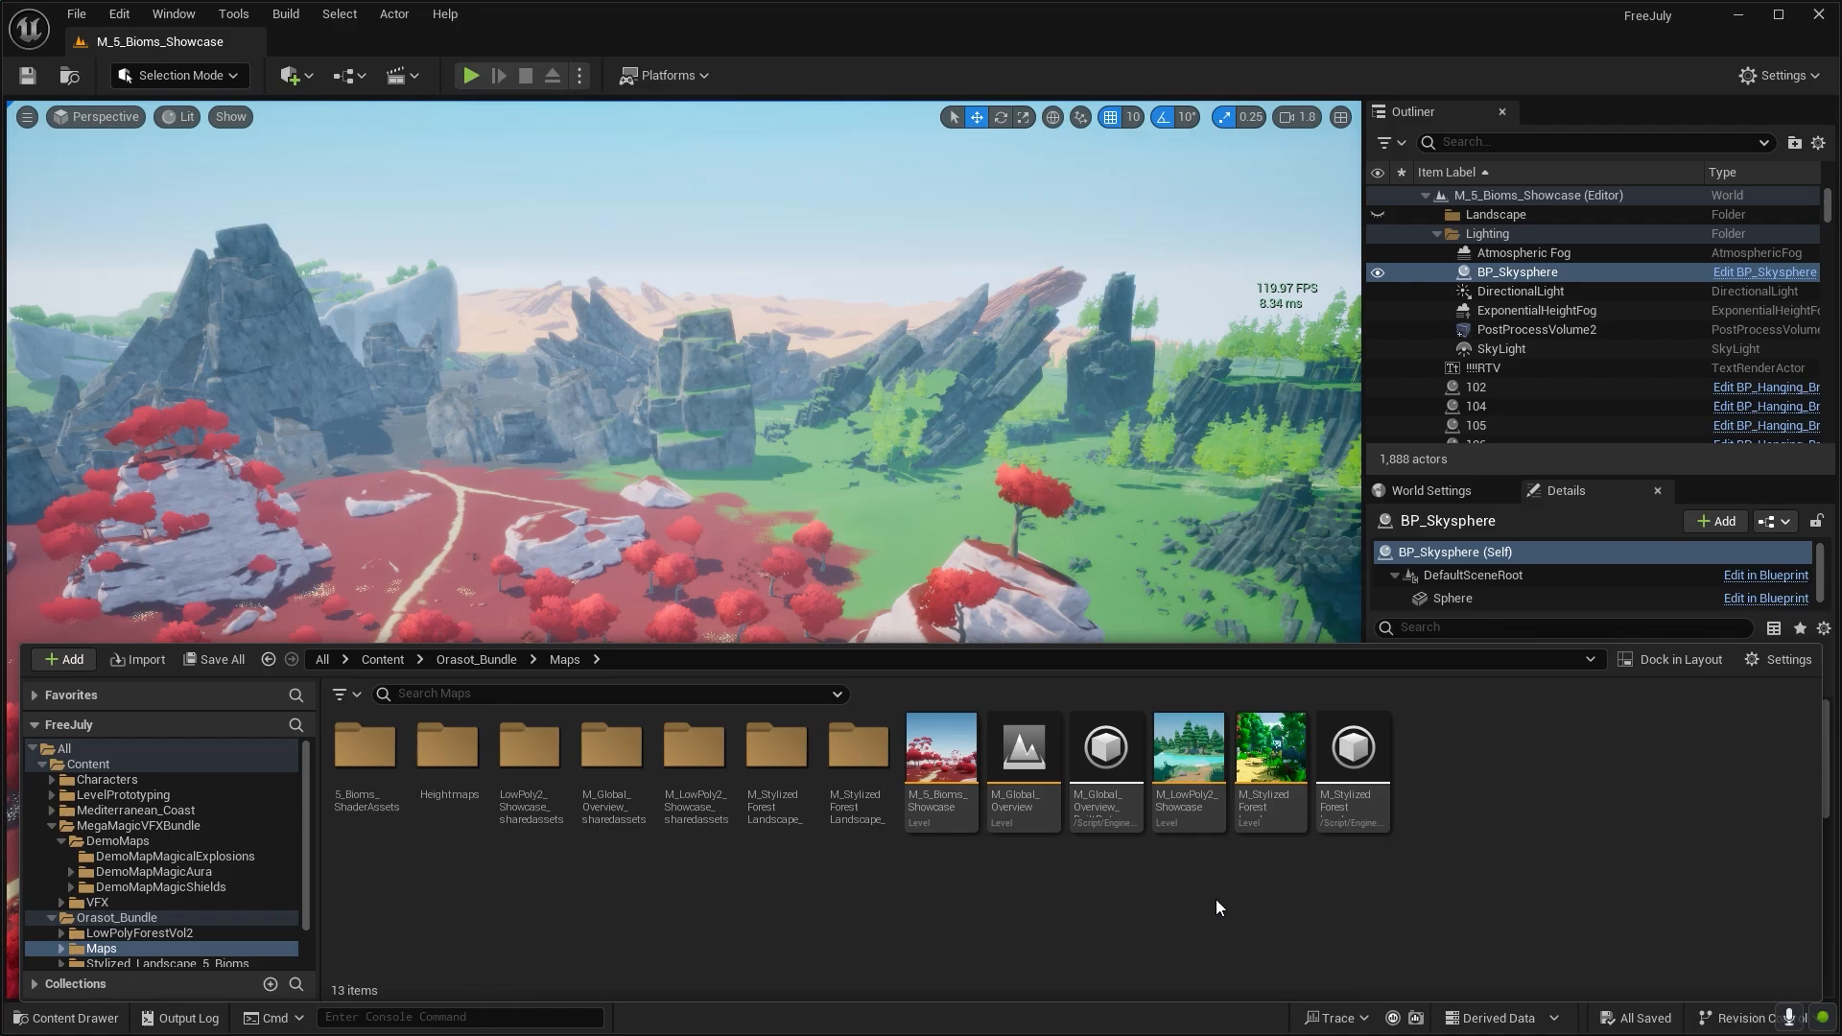
- Load the M_LowPoly2_Showcase level from the Orasot_Bundle Maps folder
{"action": "left_click", "coordinate": [1190, 746]}
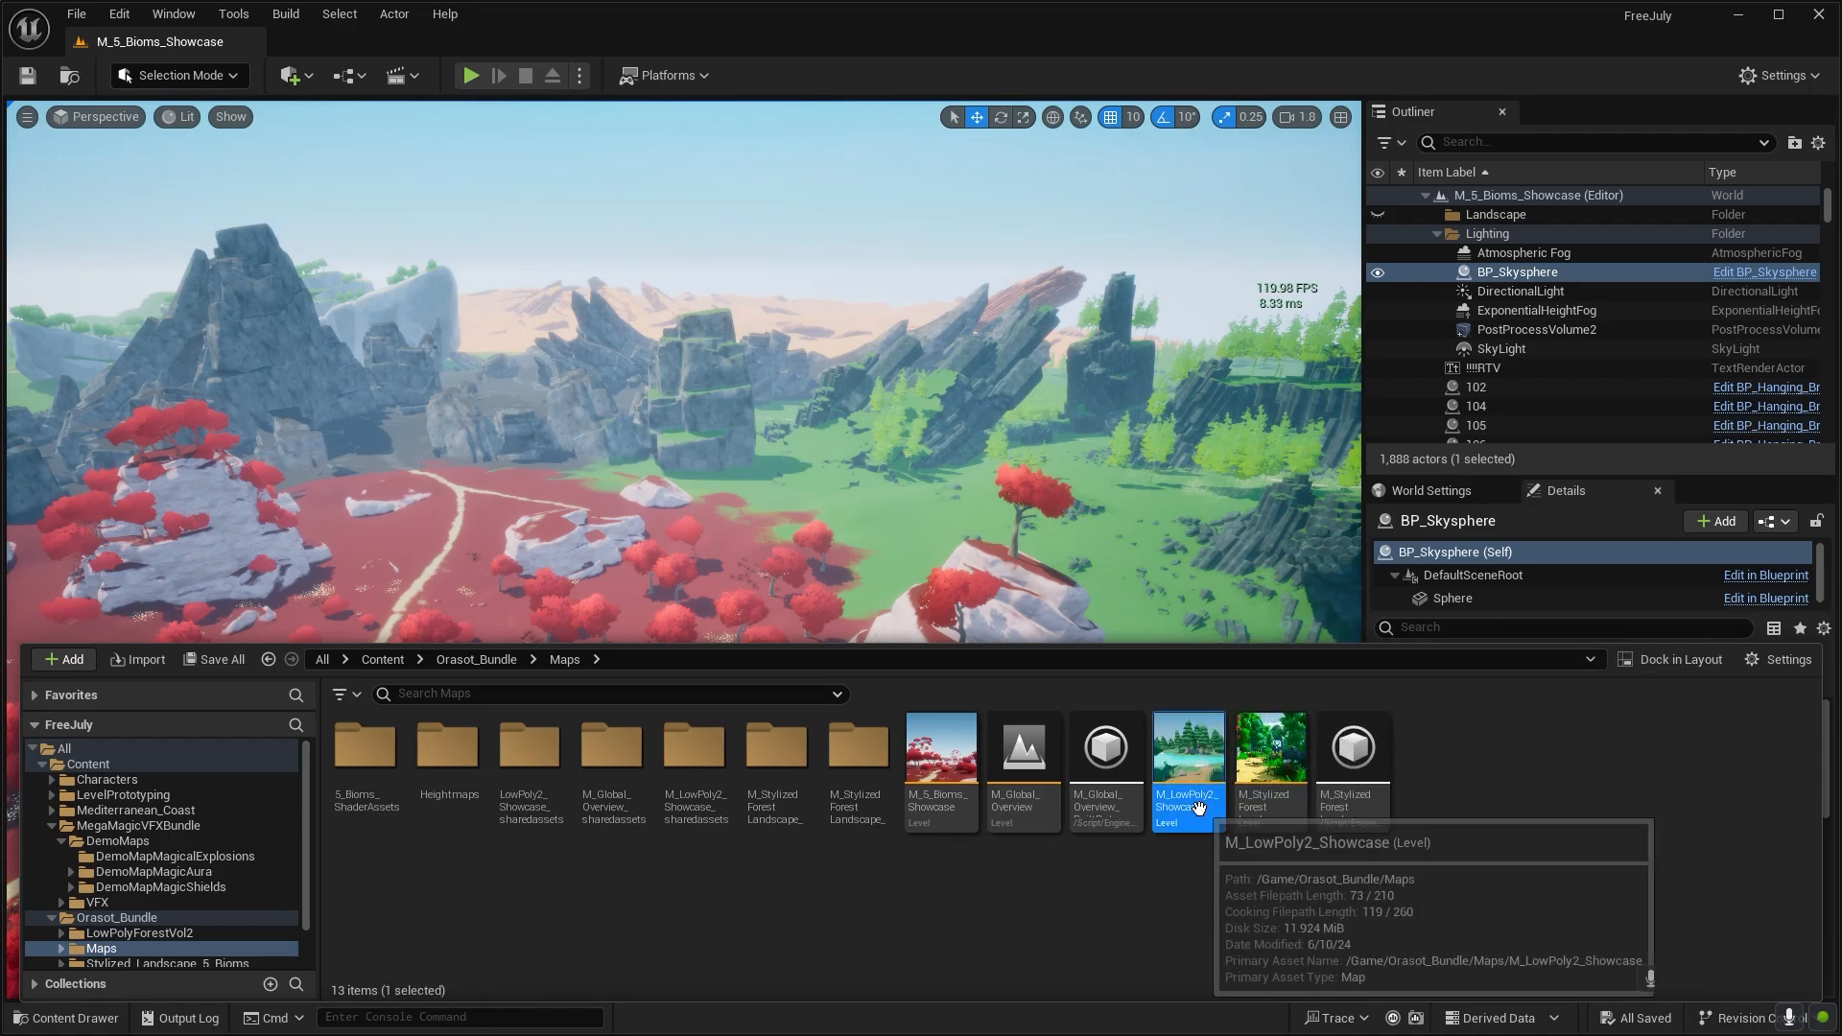
{"action": "double_click", "coordinate": [1190, 748]}
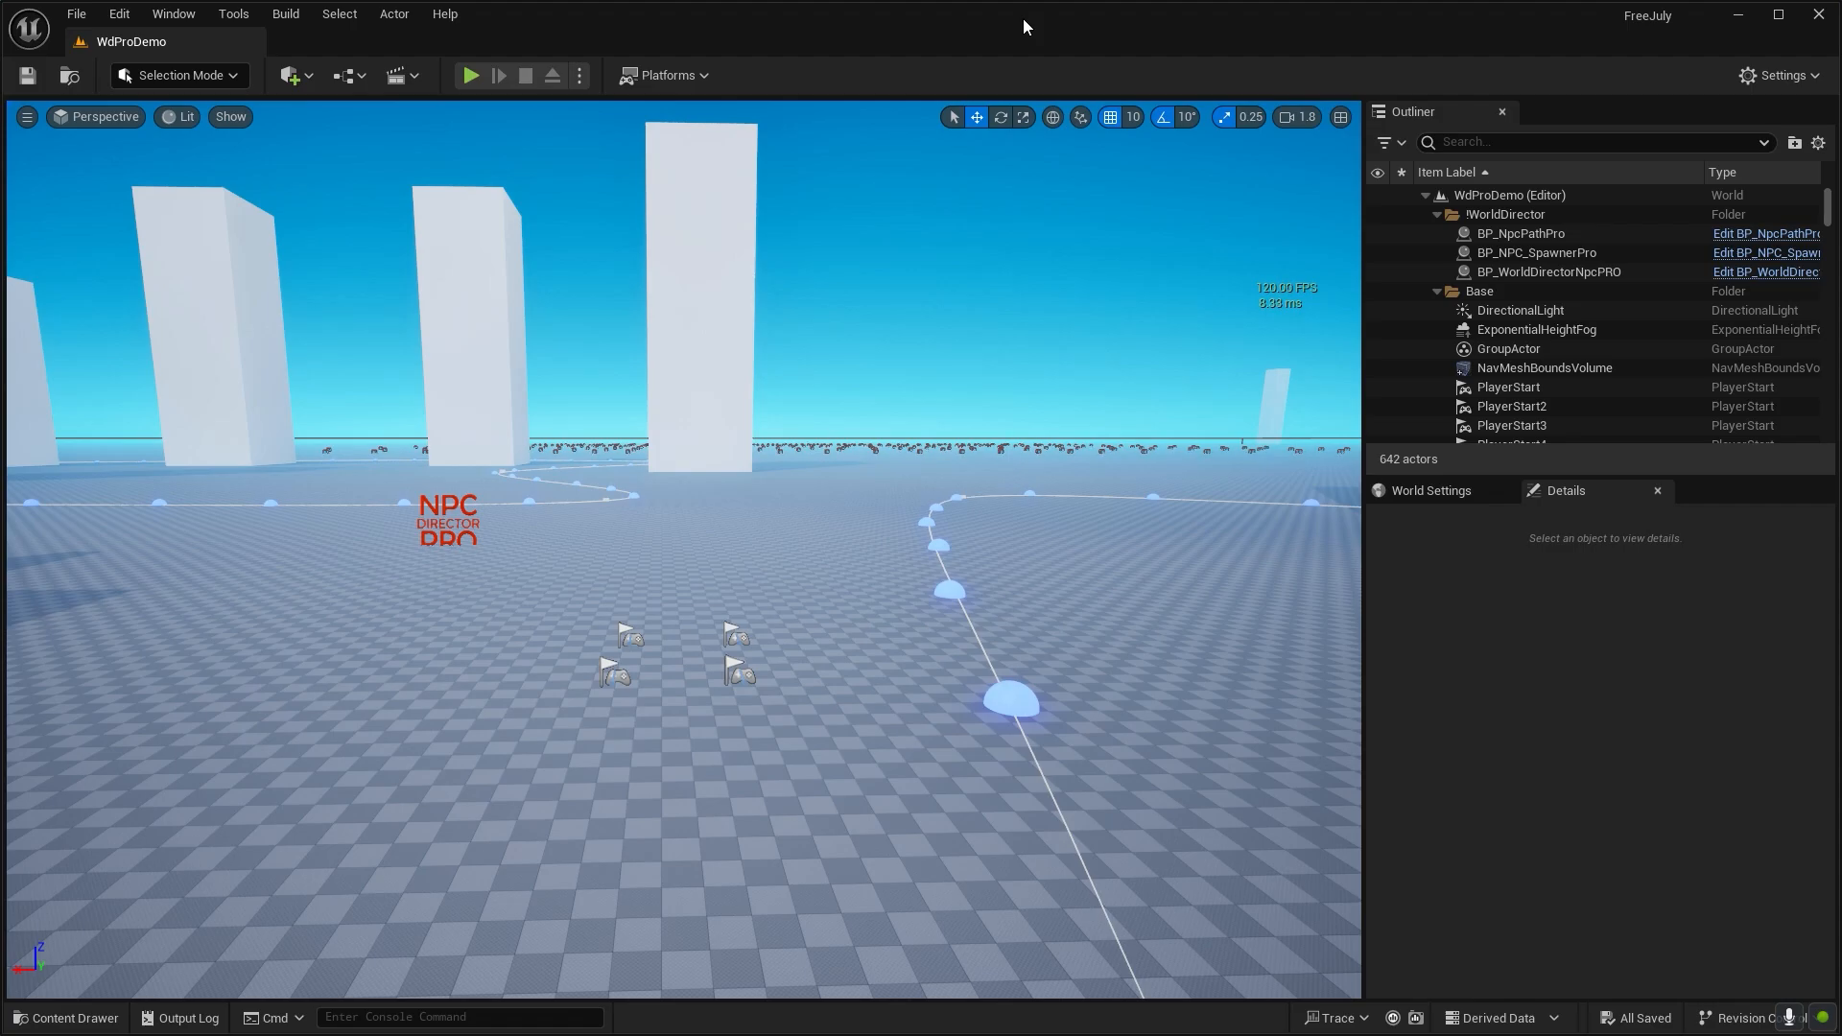
- Show the Content Drawer at the top Content folder with its six asset-pack folders
{"action": "left_click", "coordinate": [472, 77]}
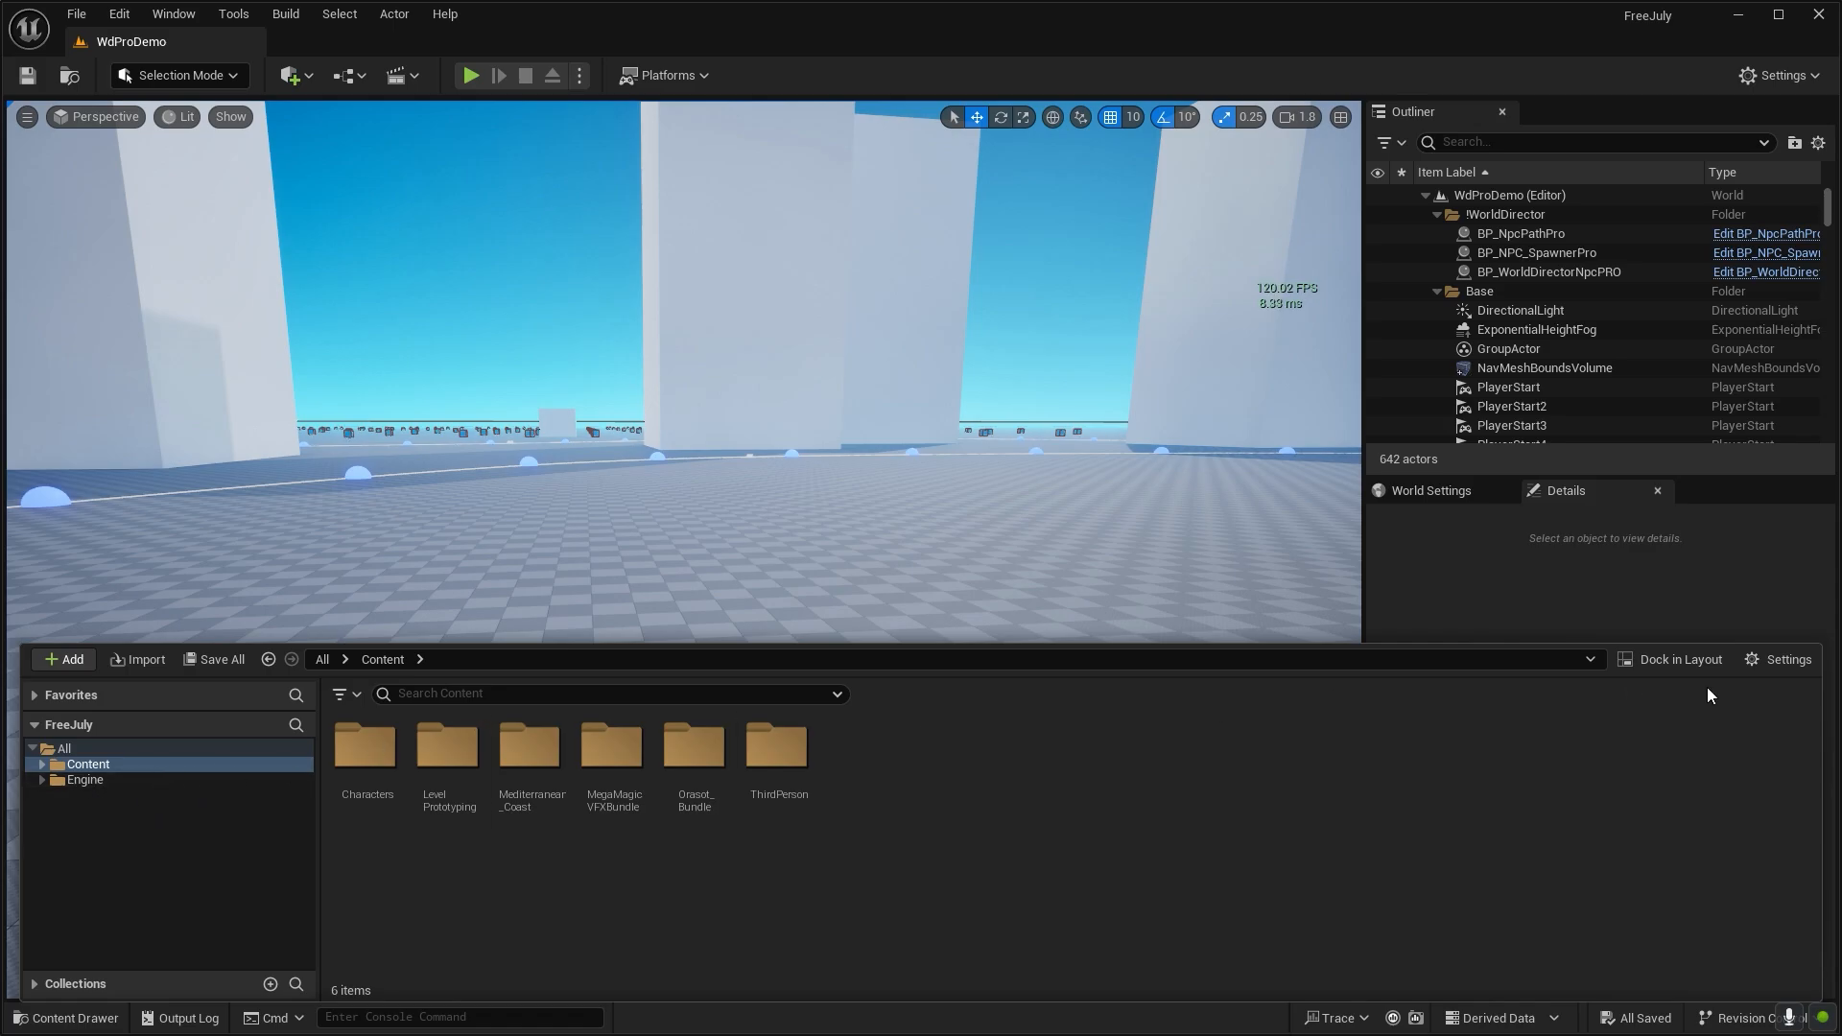
- Enable Show Engine Content in the Content Browser settings, then start playing the WdProDemo level
{"action": "left_click", "coordinate": [1788, 660]}
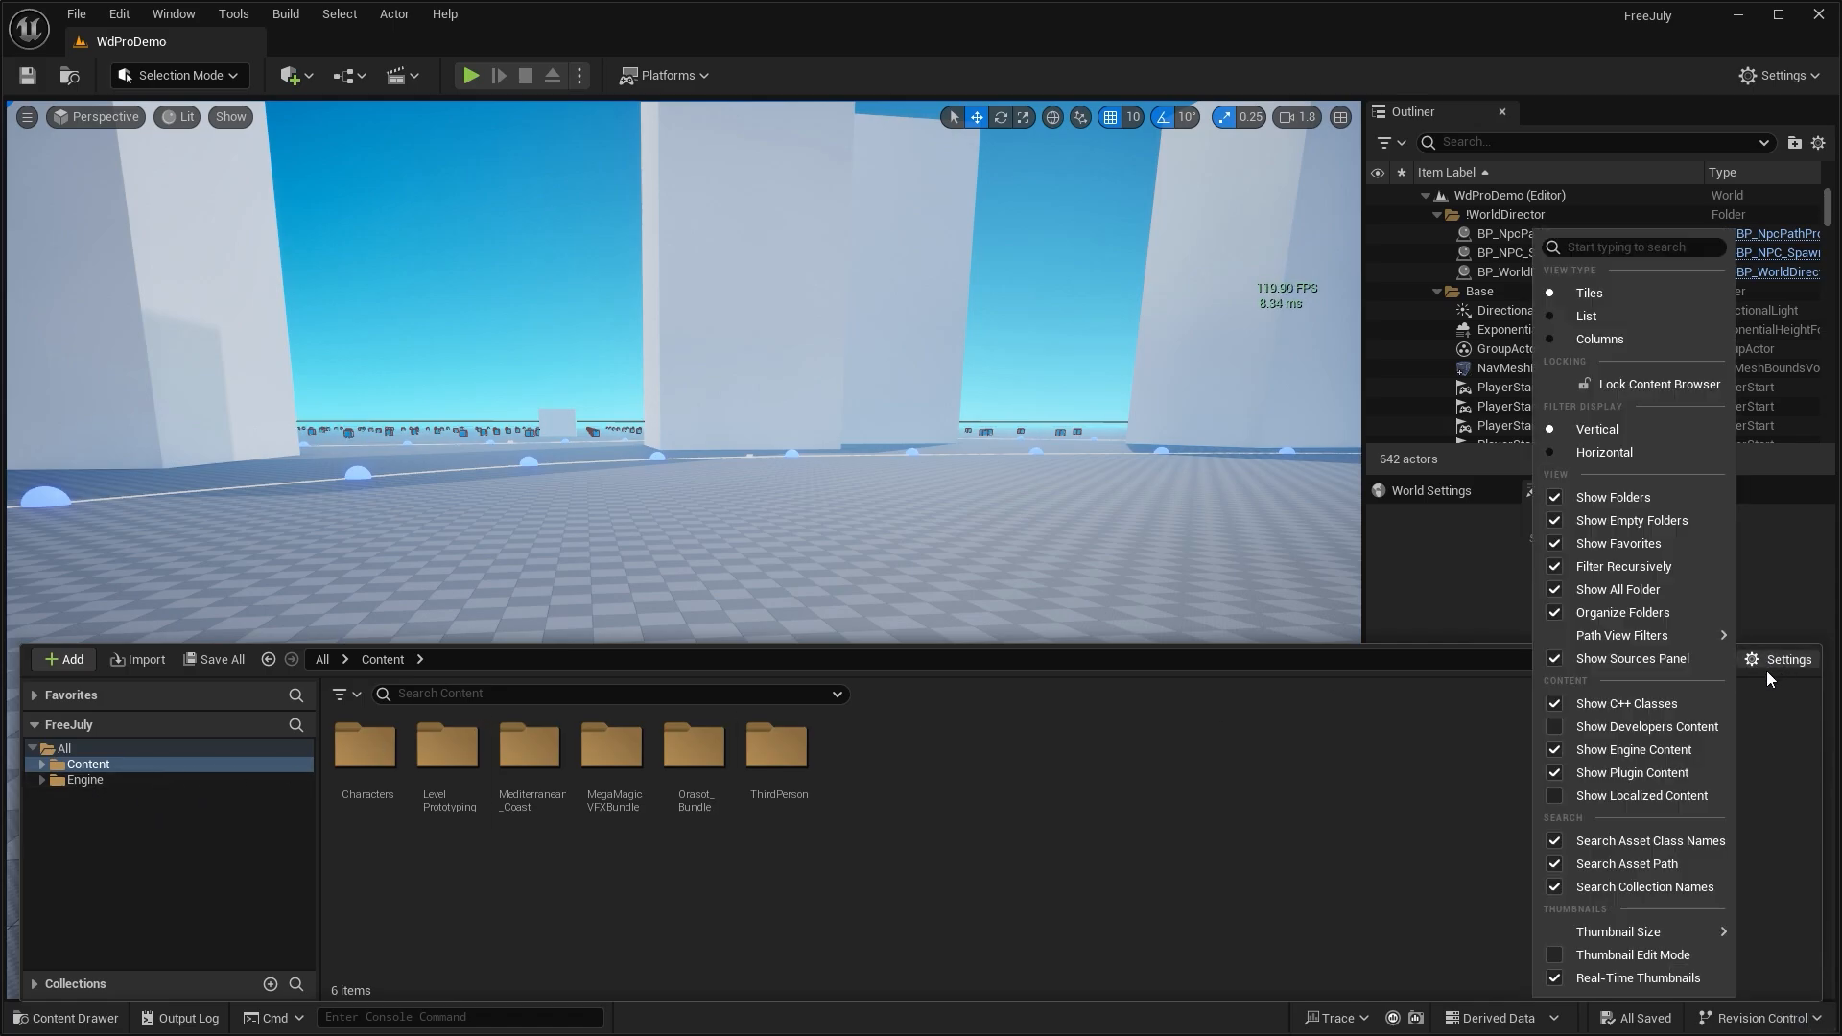
{"action": "mouse_move", "coordinate": [1592, 749]}
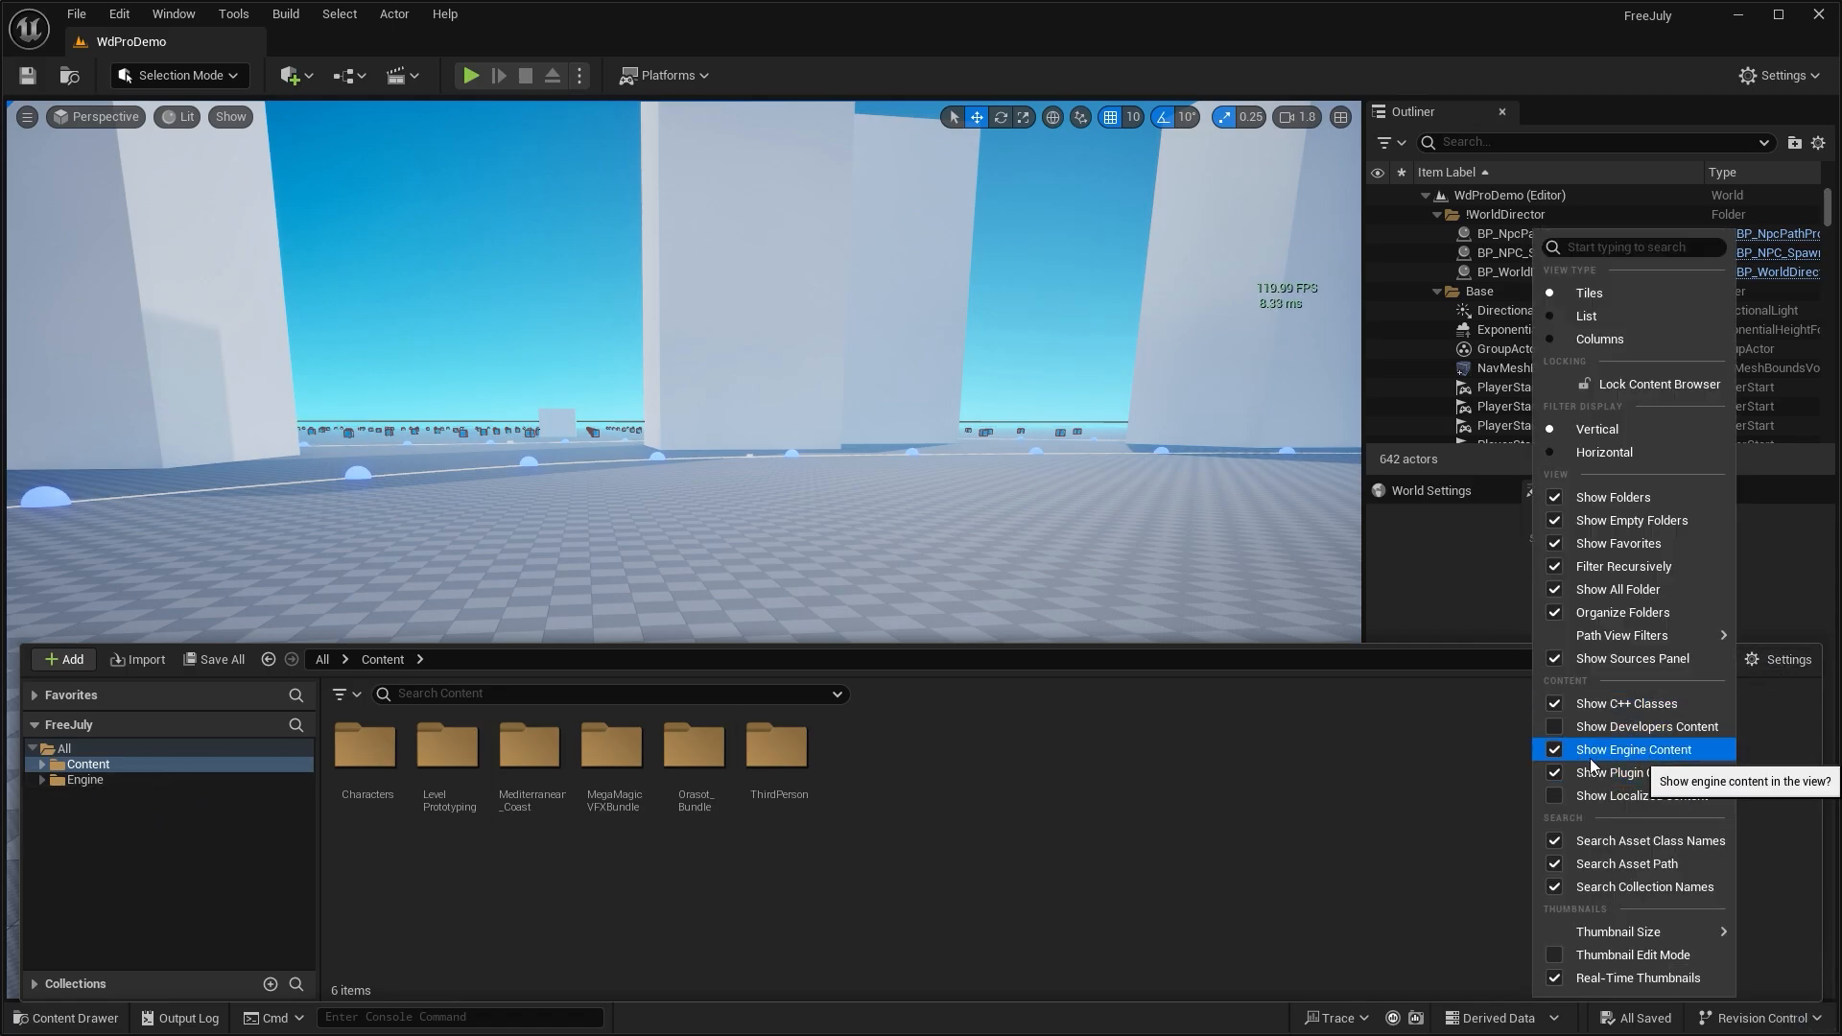
{"action": "left_click", "coordinate": [85, 780]}
{"action": "type", "text": "world dir"}
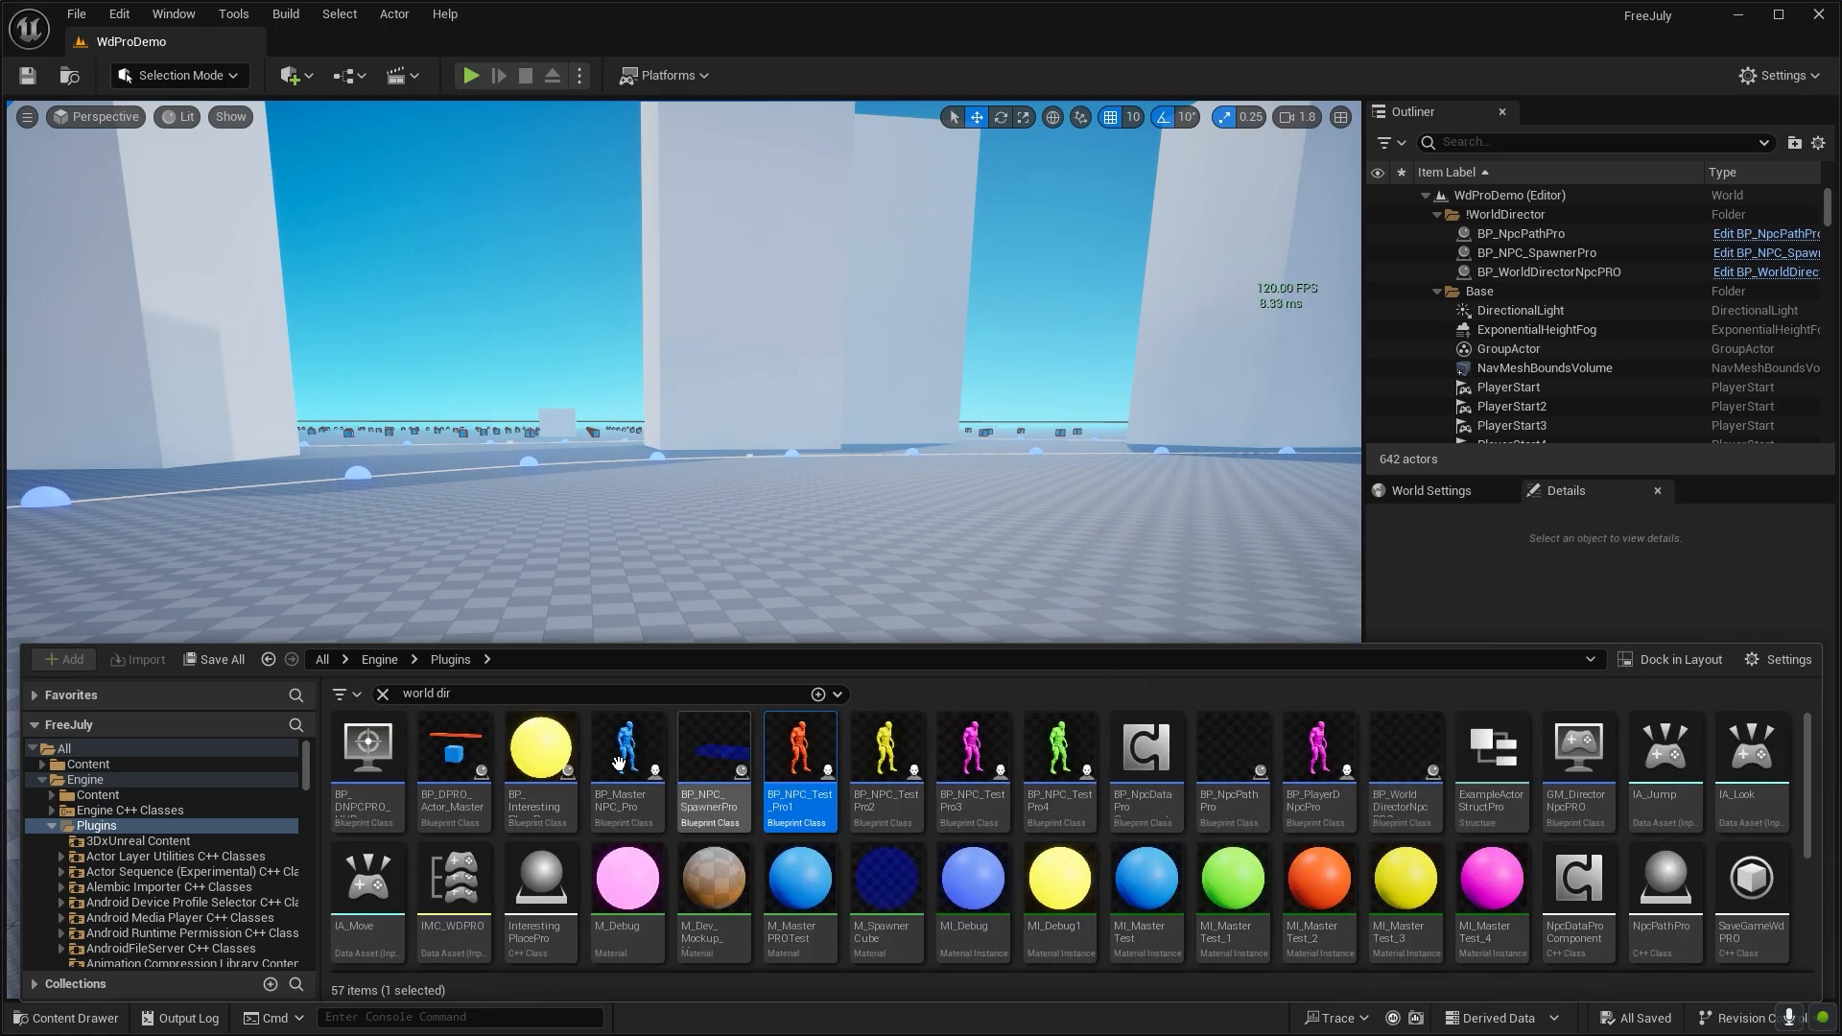
{"action": "left_click", "coordinate": [472, 75]}
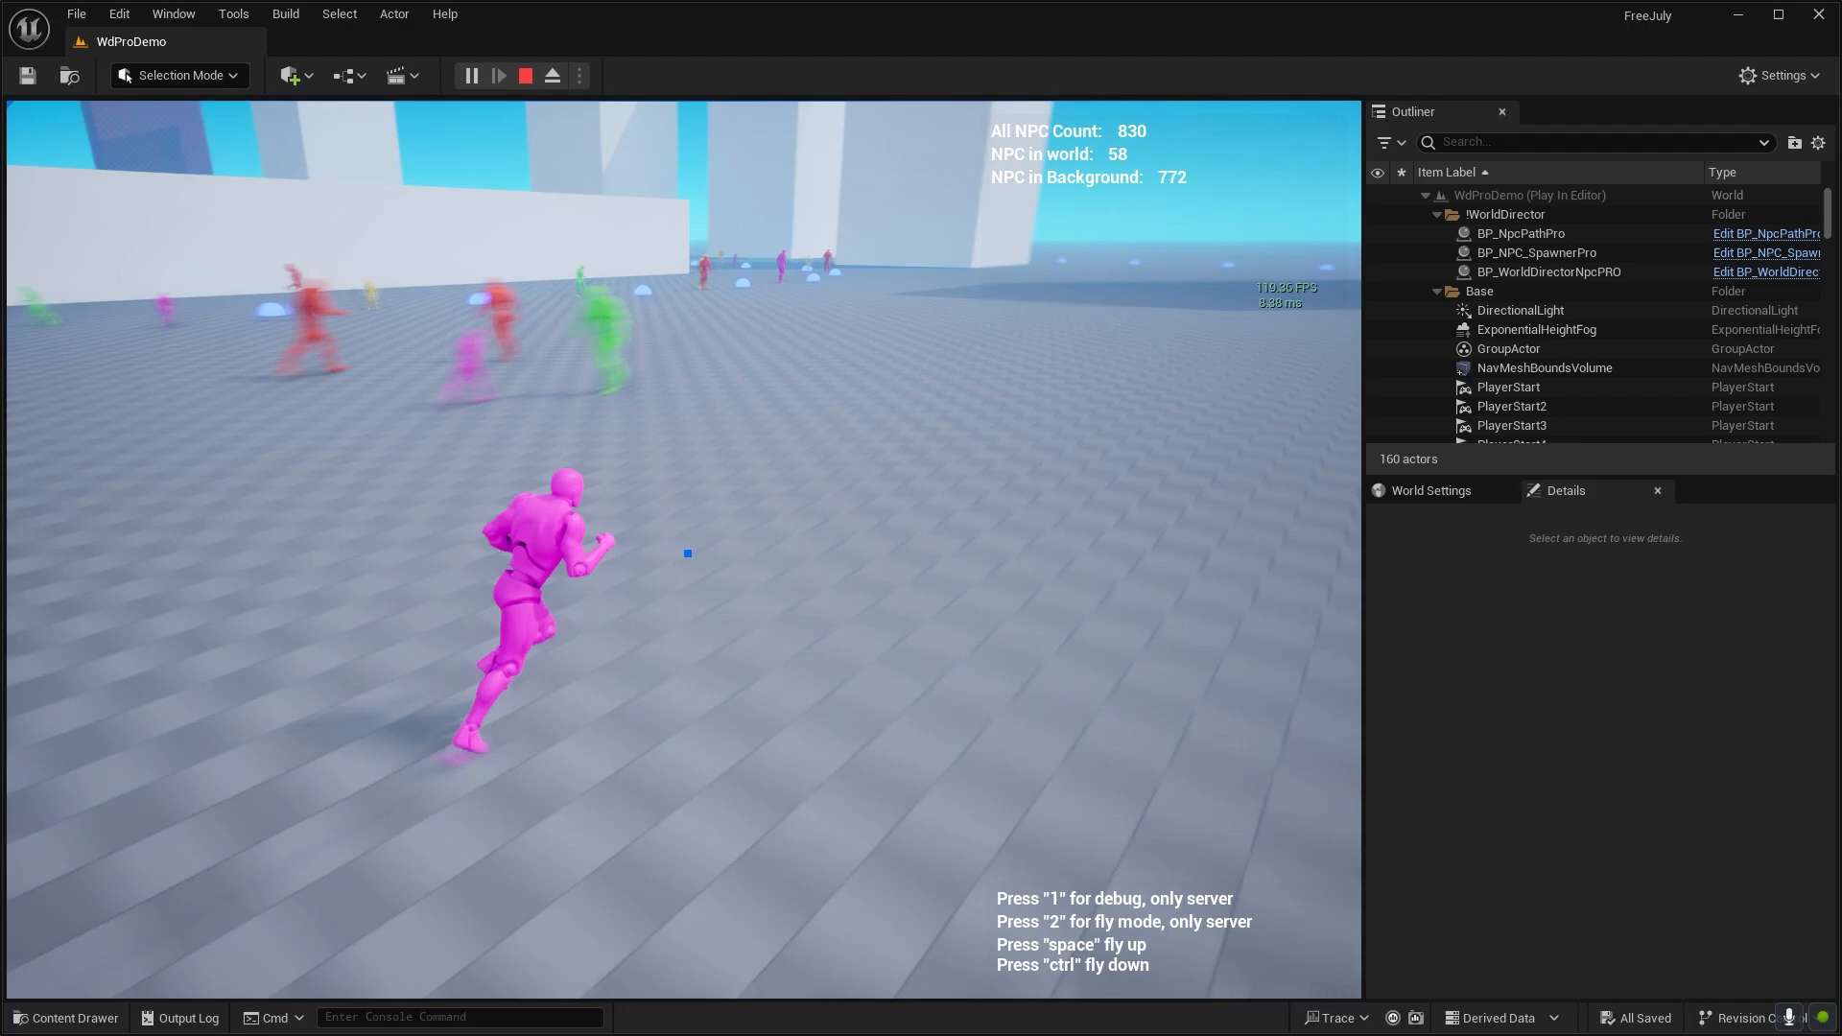
- Stop the WdProDemo play session and return to the editor grid floor
{"action": "left_click", "coordinate": [524, 75]}
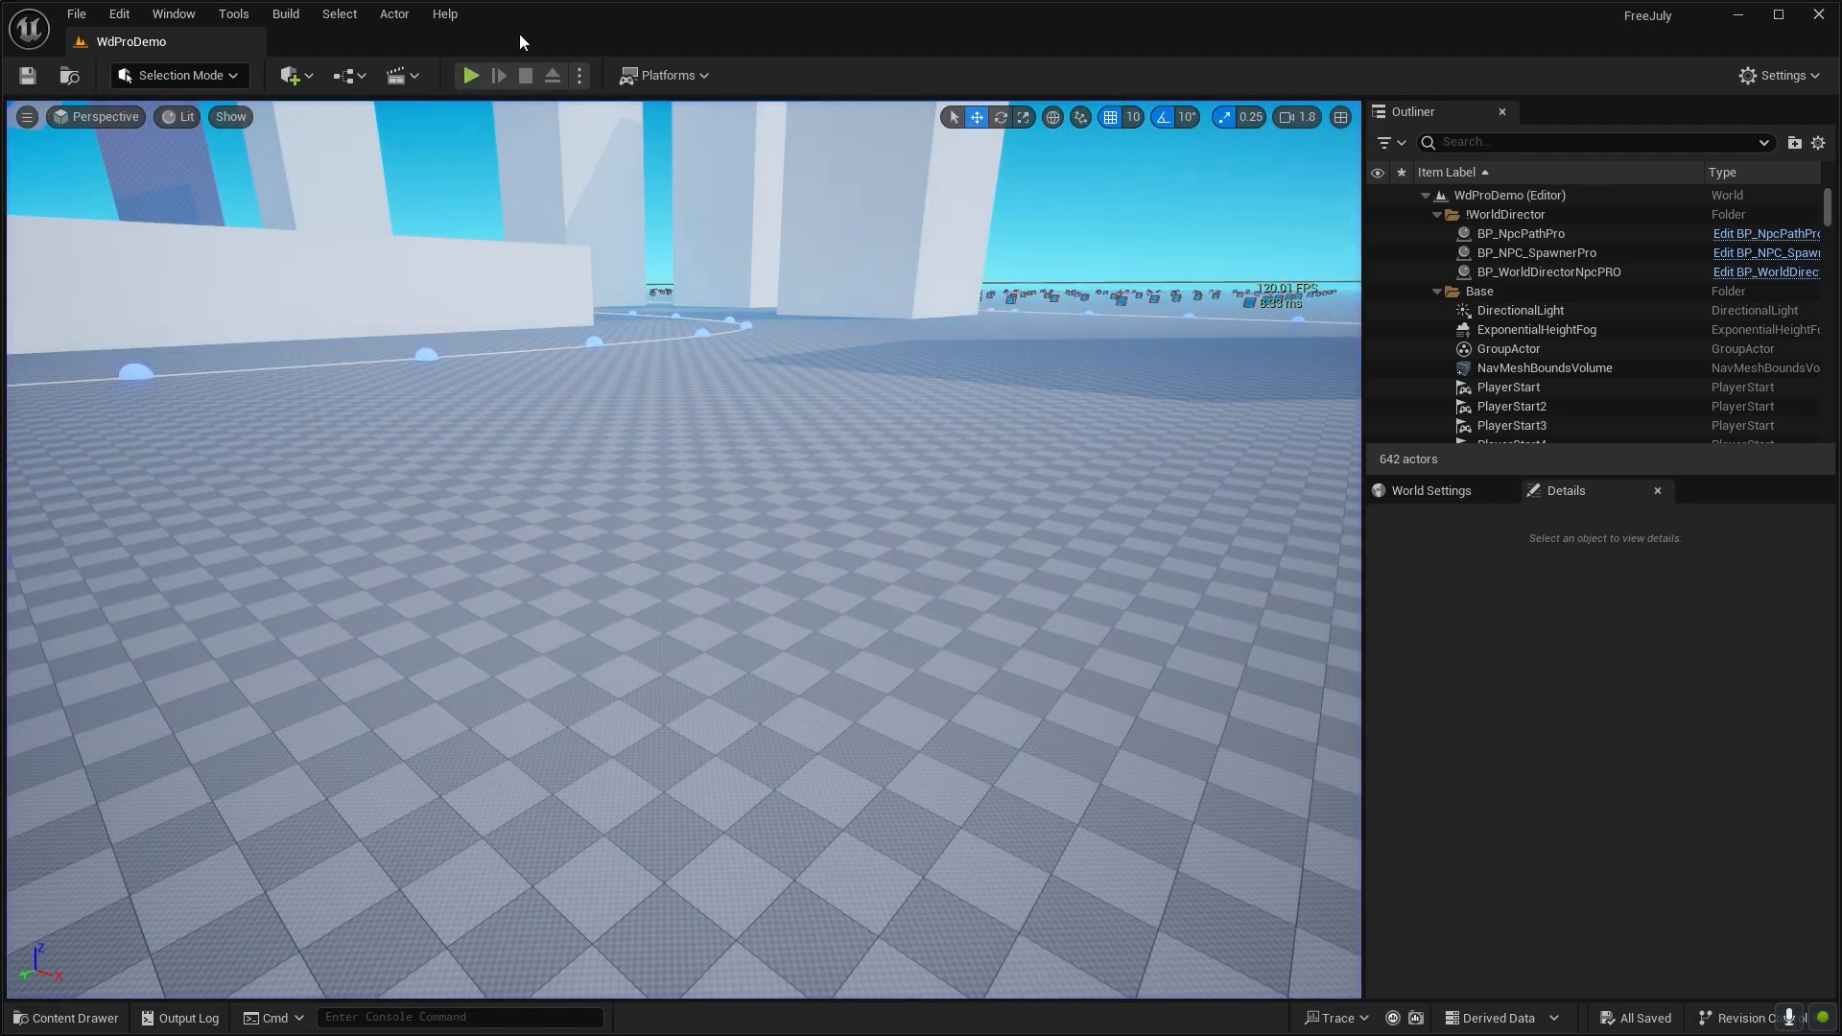
- Set Net Mode to Play As Client and run WdProDemo as a two-player network client
{"action": "left_click", "coordinate": [578, 75]}
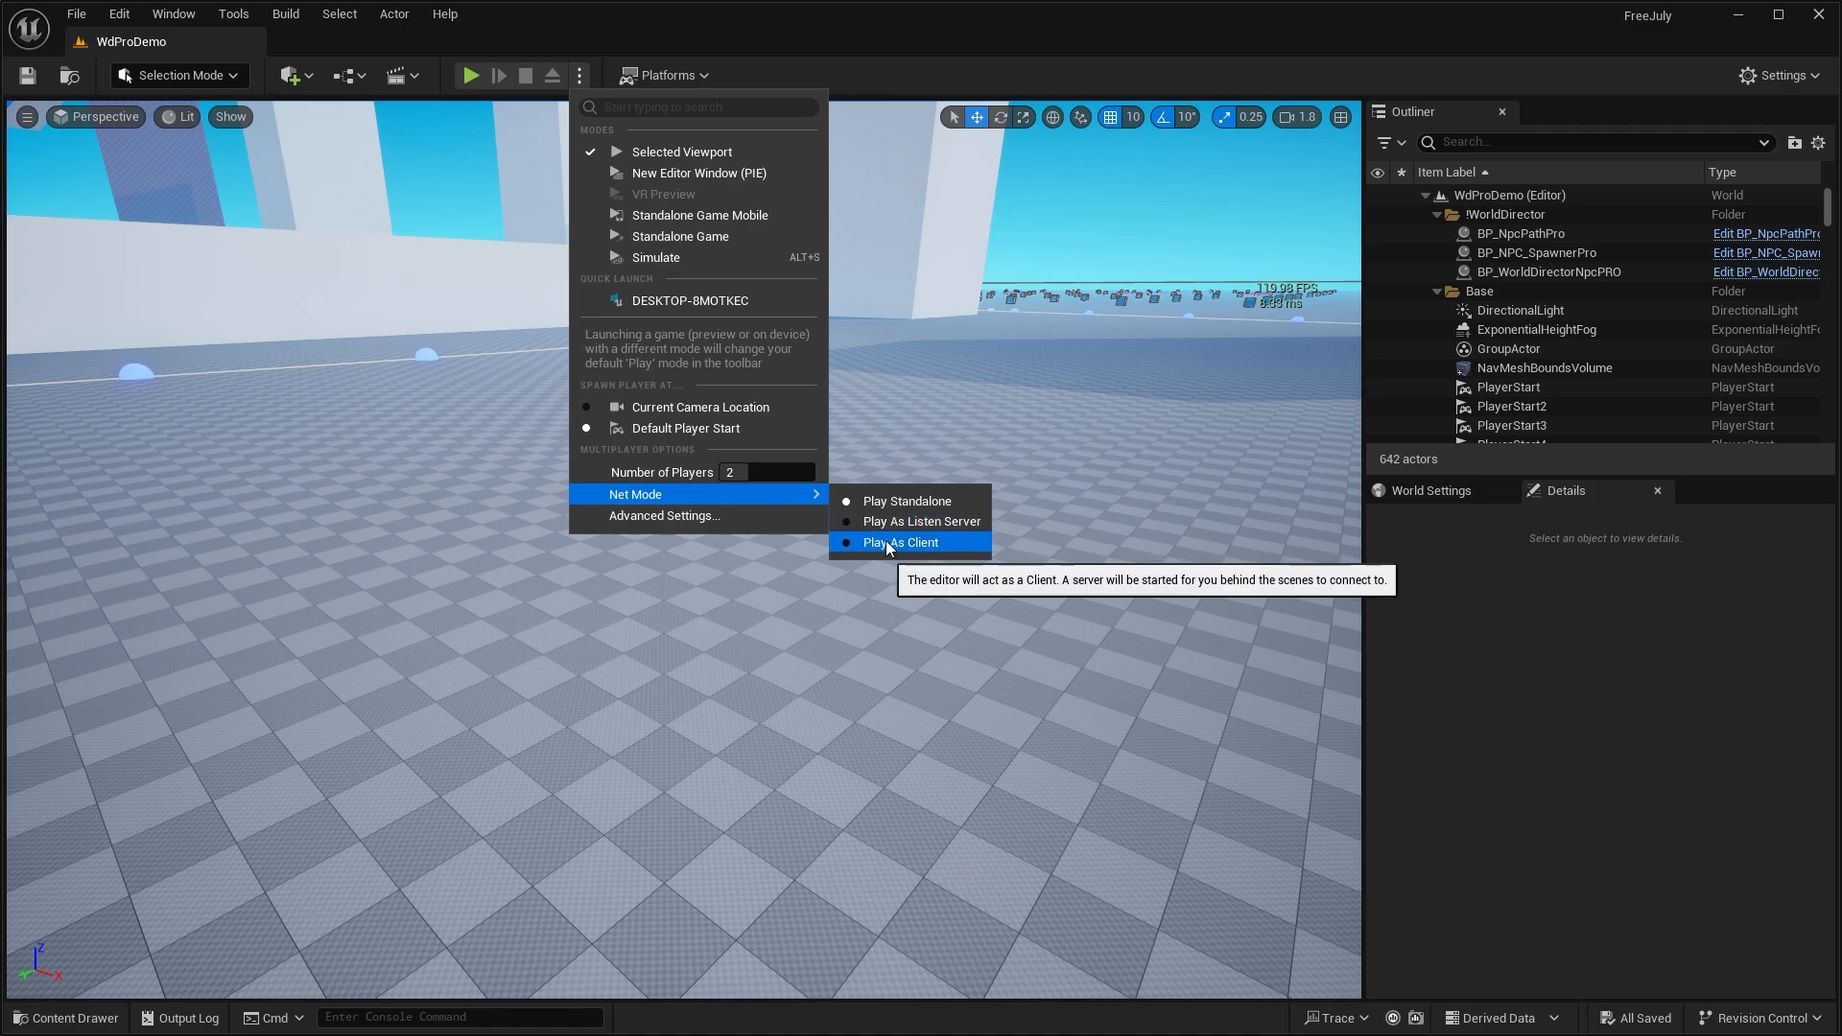
{"action": "left_click", "coordinate": [900, 541]}
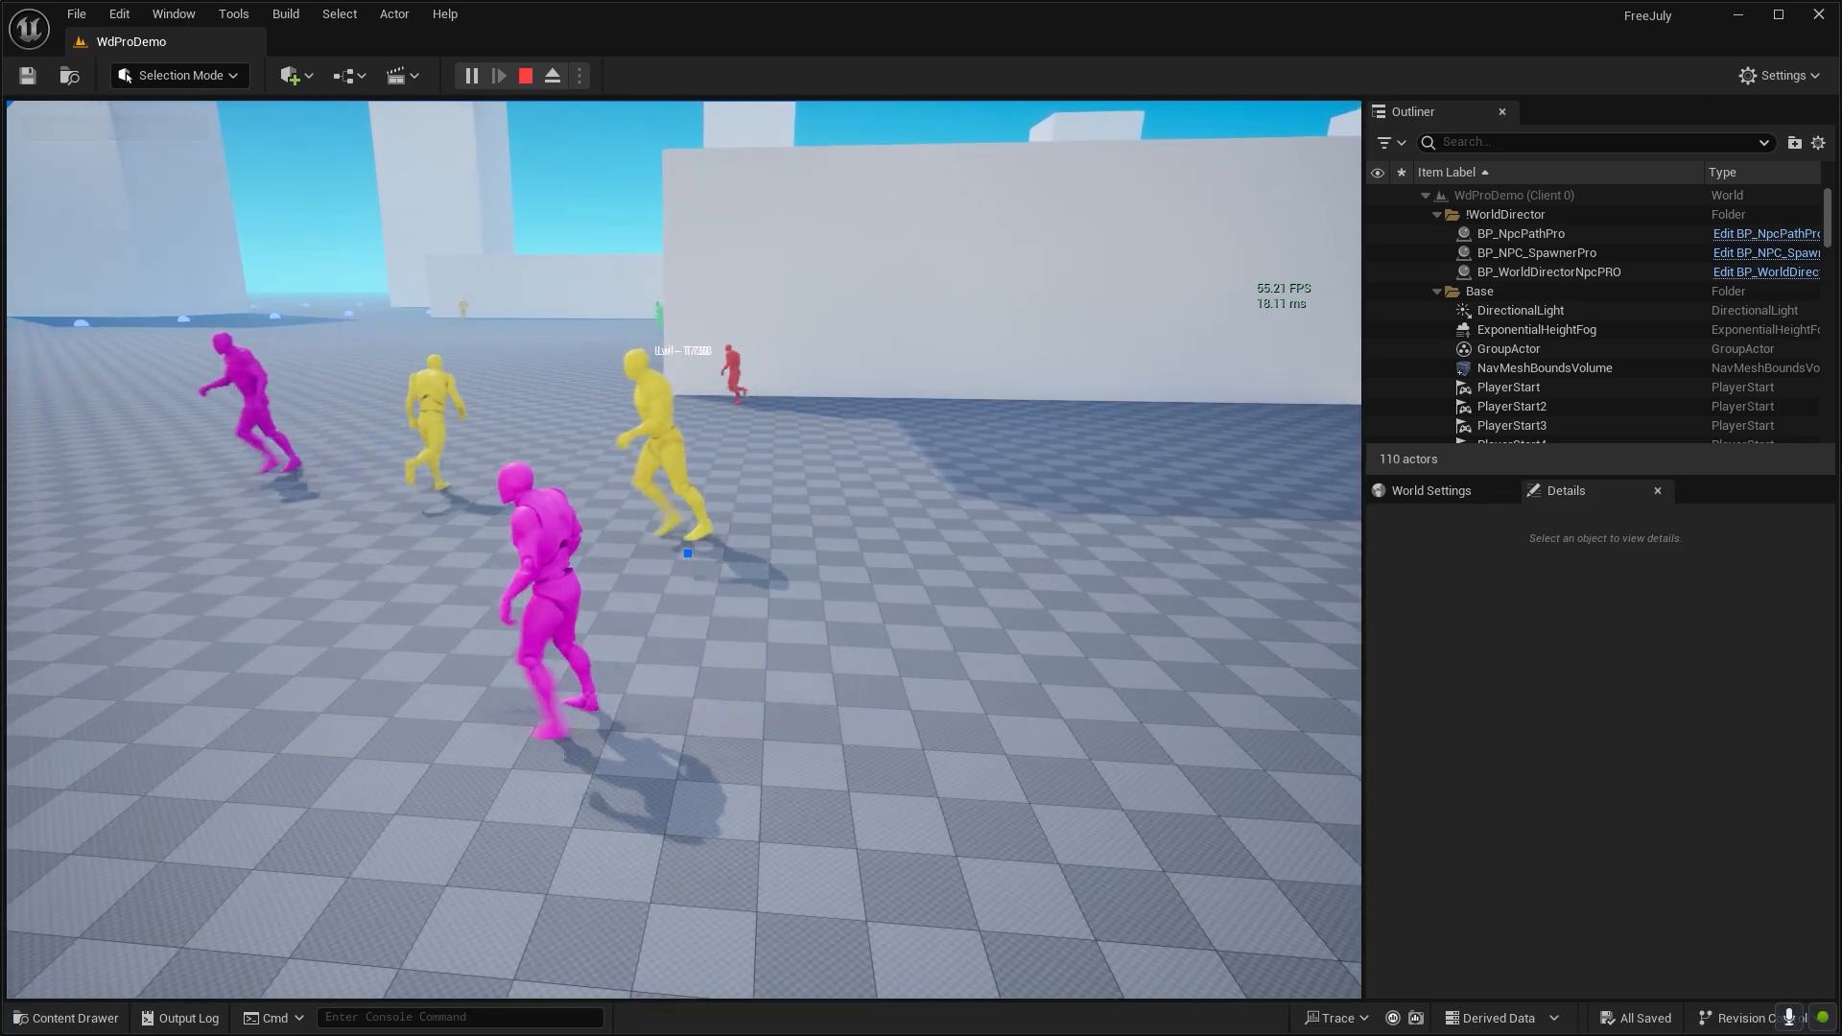
{"action": "left_click", "coordinate": [503, 75]}
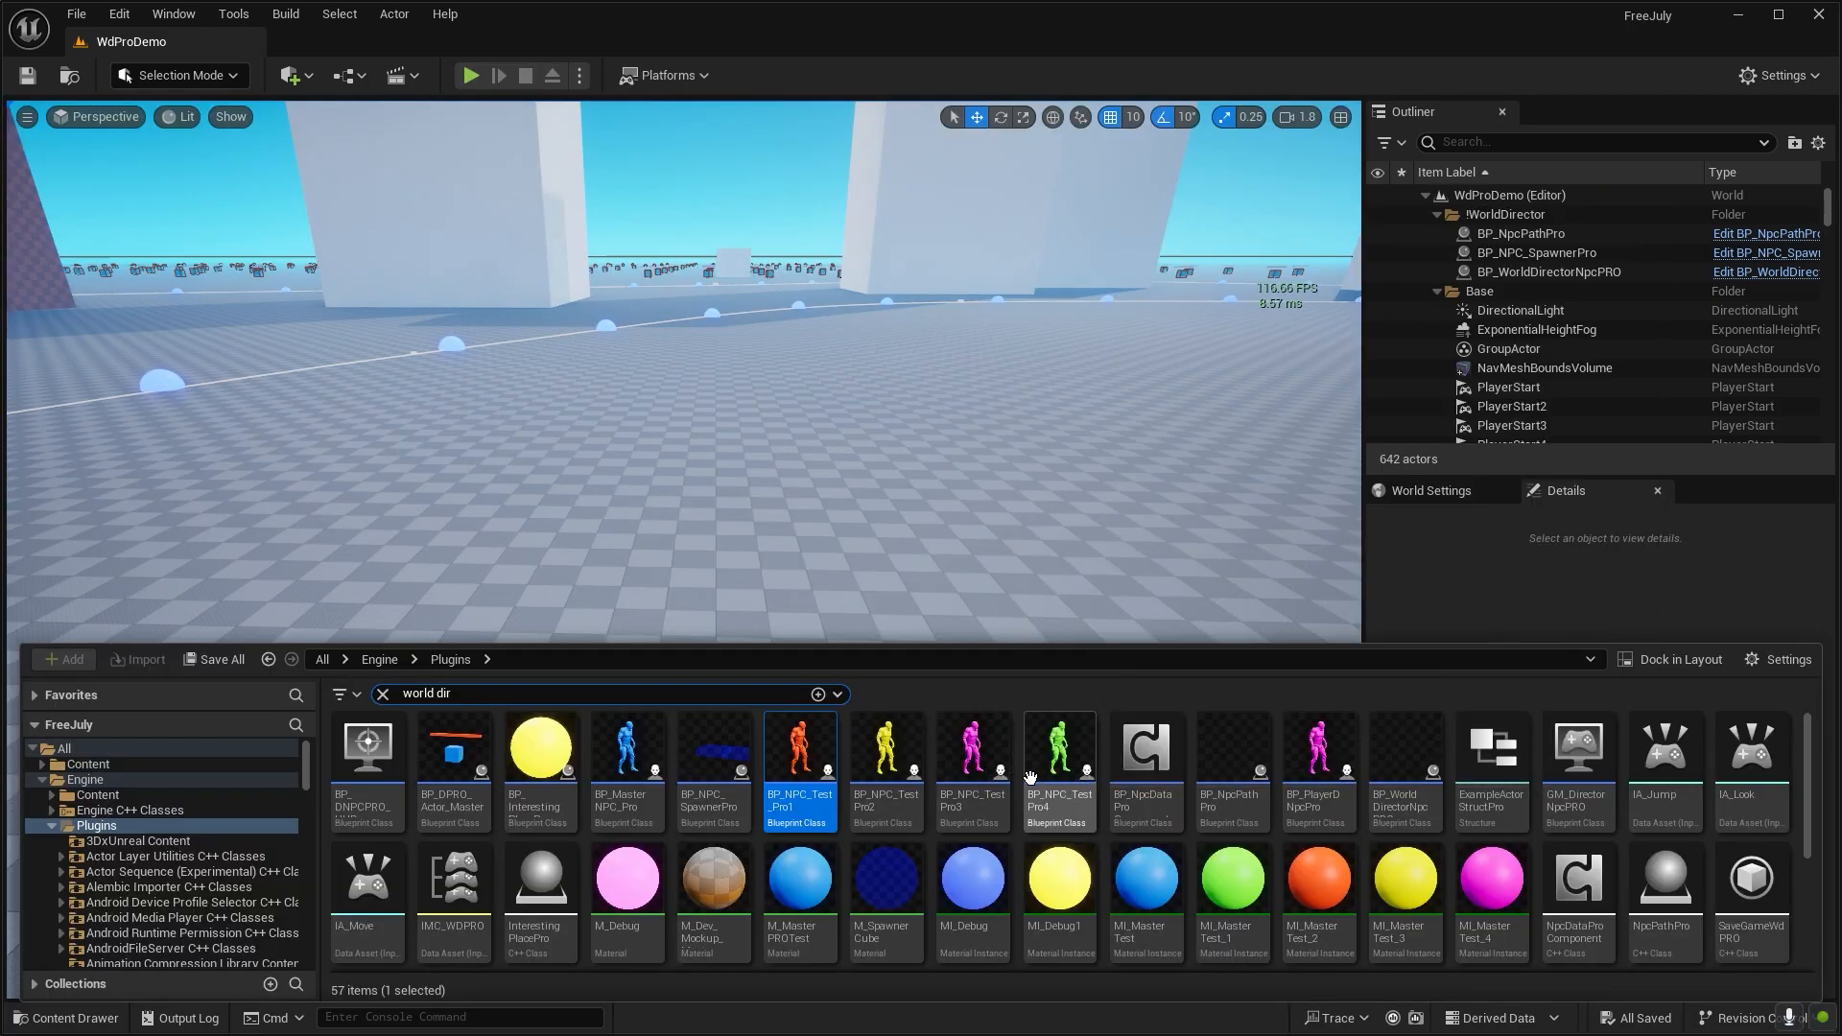
{"action": "scroll", "scroll_direction": "down", "scroll_amount": 3}
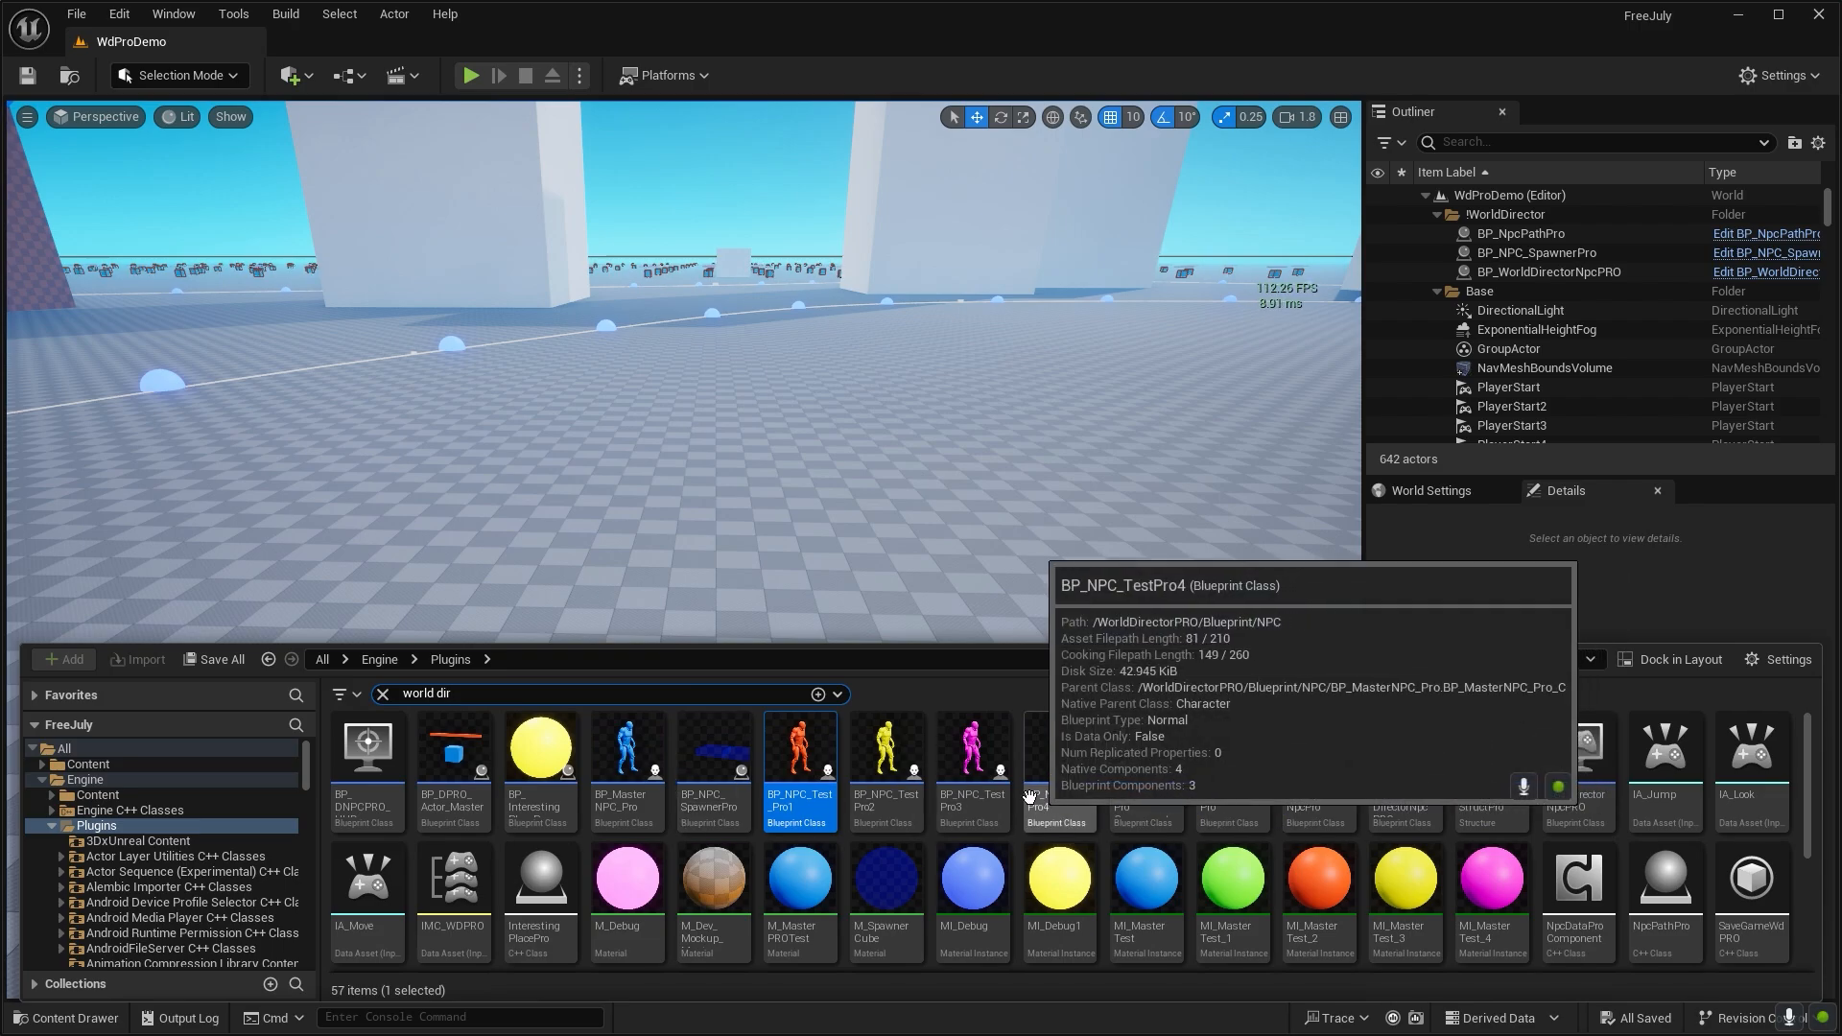
{"action": "mouse_move", "coordinate": [1079, 578]}
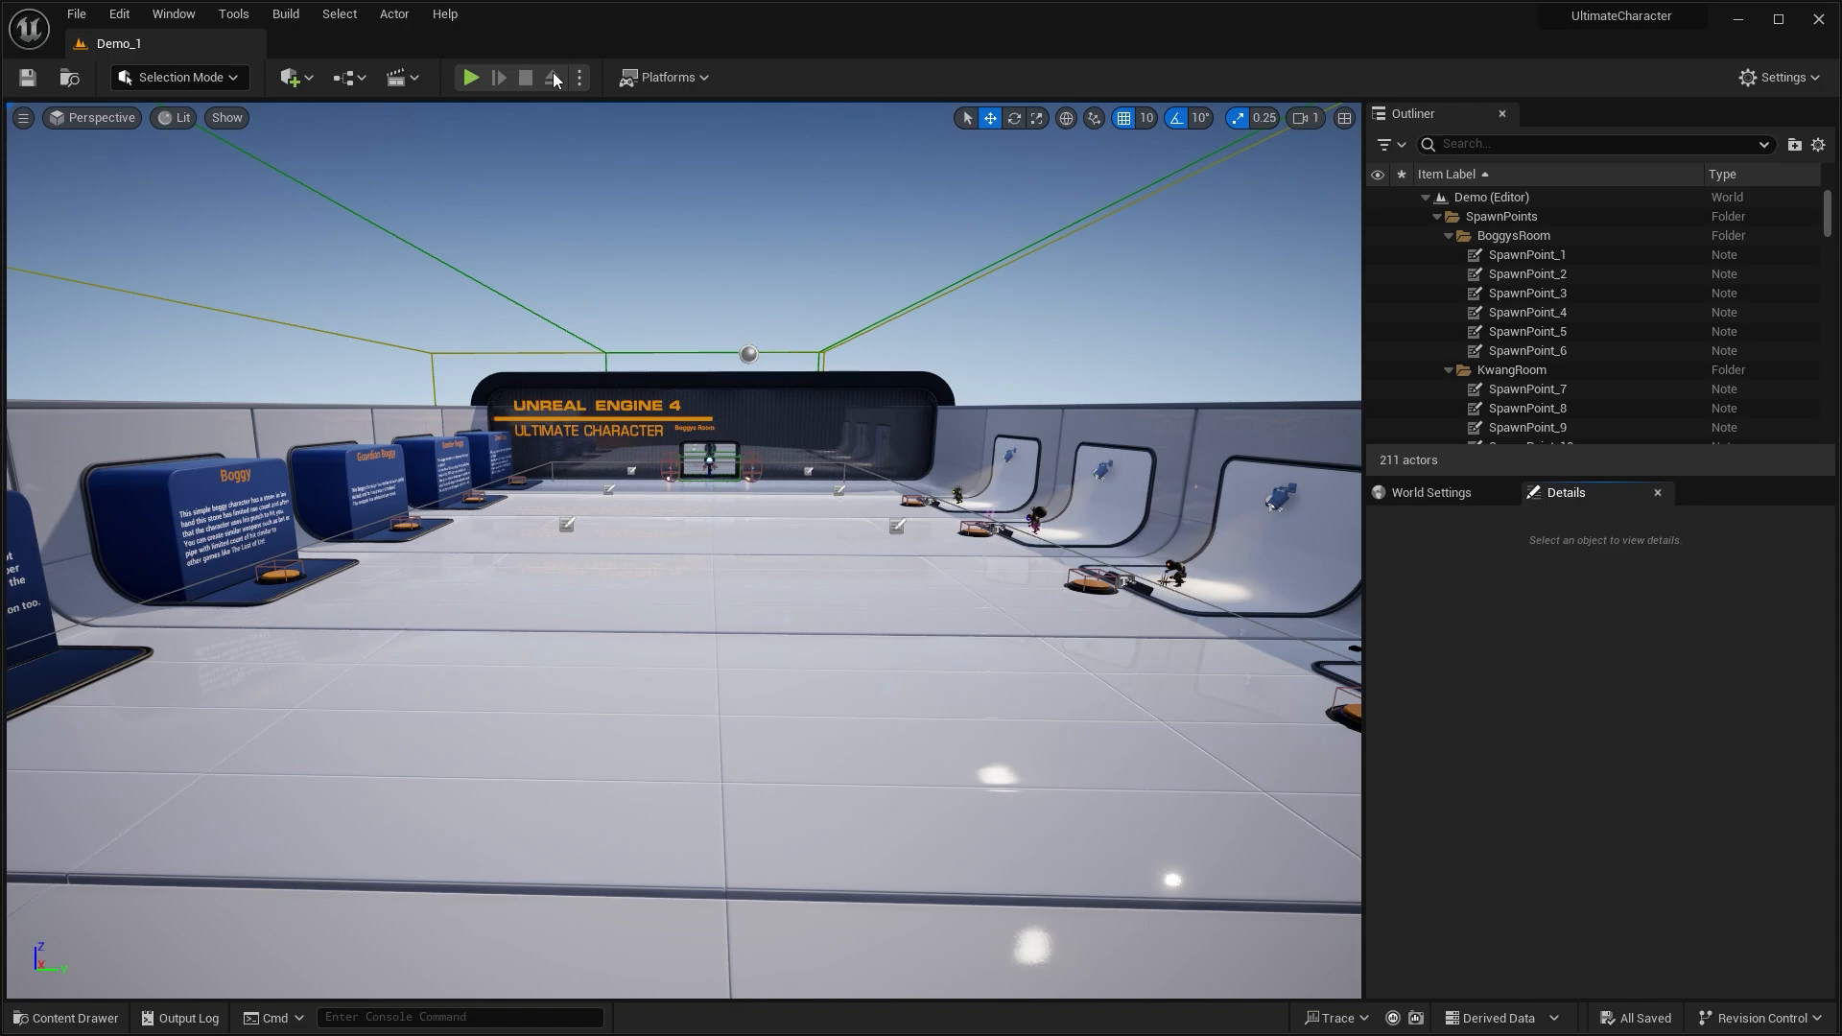
- Load the UltimateCharacter Demo map so the level appears in the viewport
{"action": "left_click", "coordinate": [472, 77]}
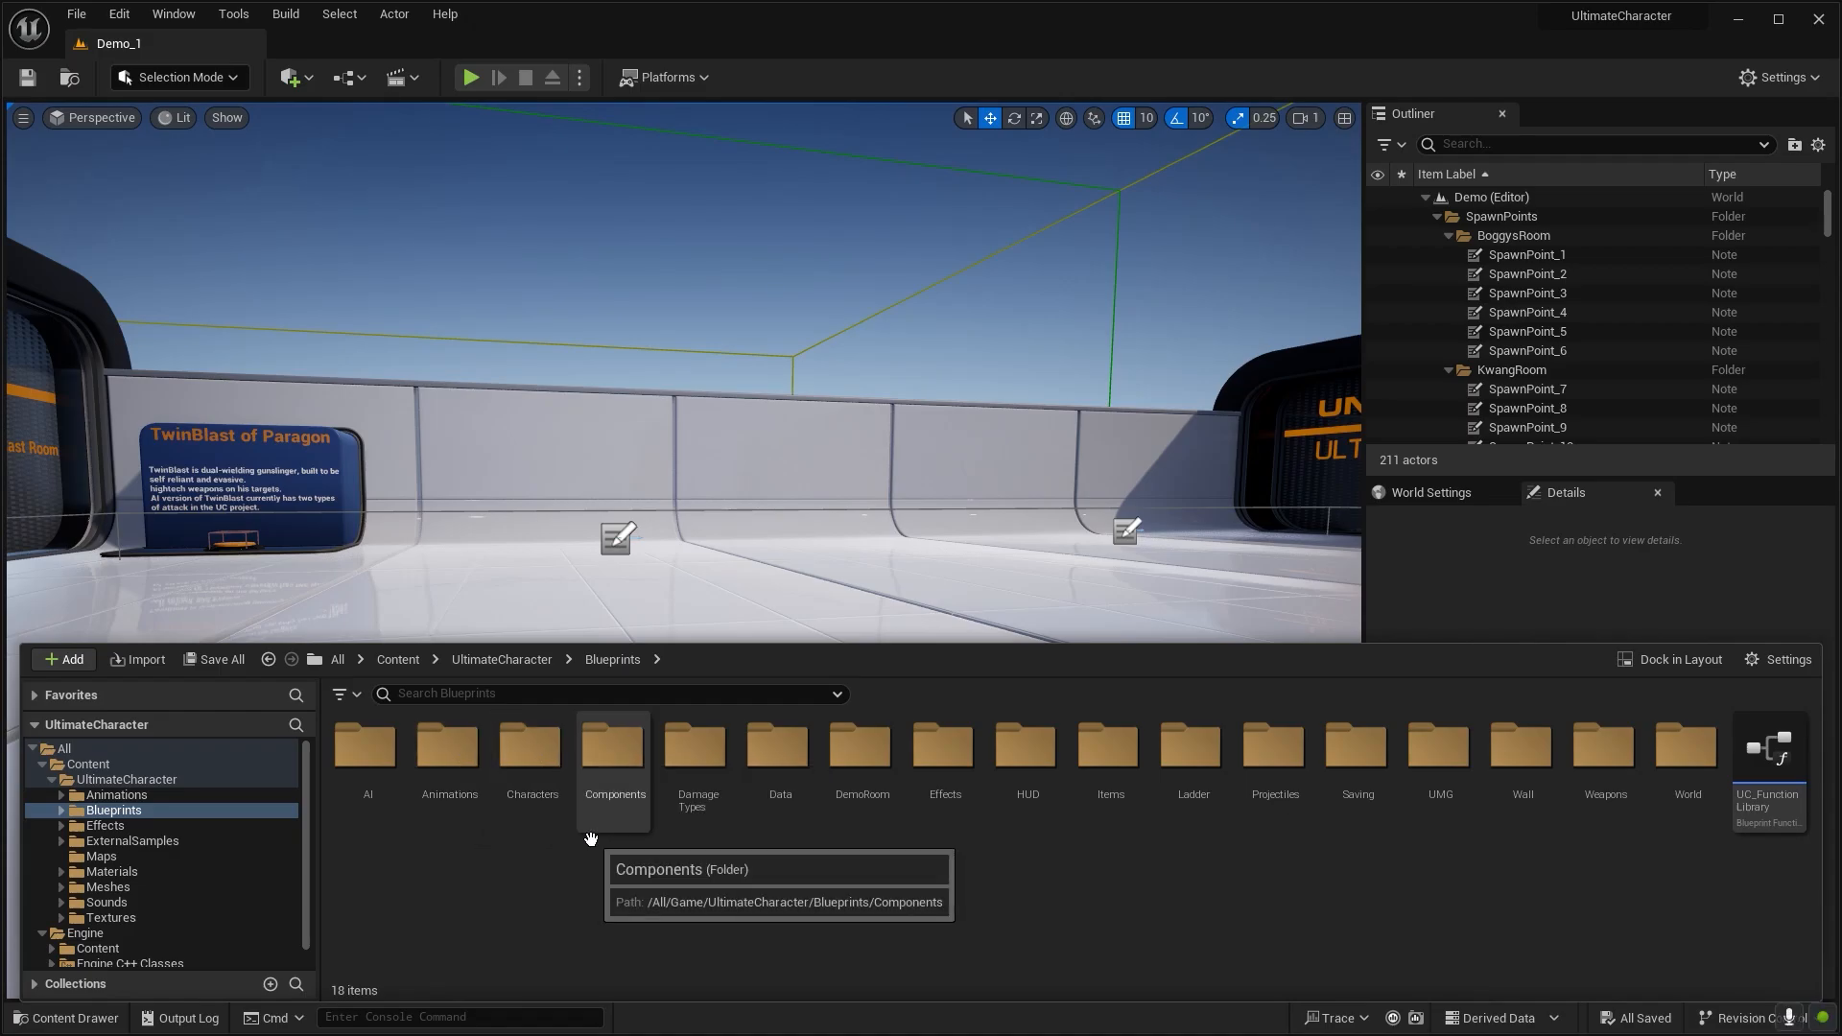
{"action": "mouse_move", "coordinate": [522, 746]}
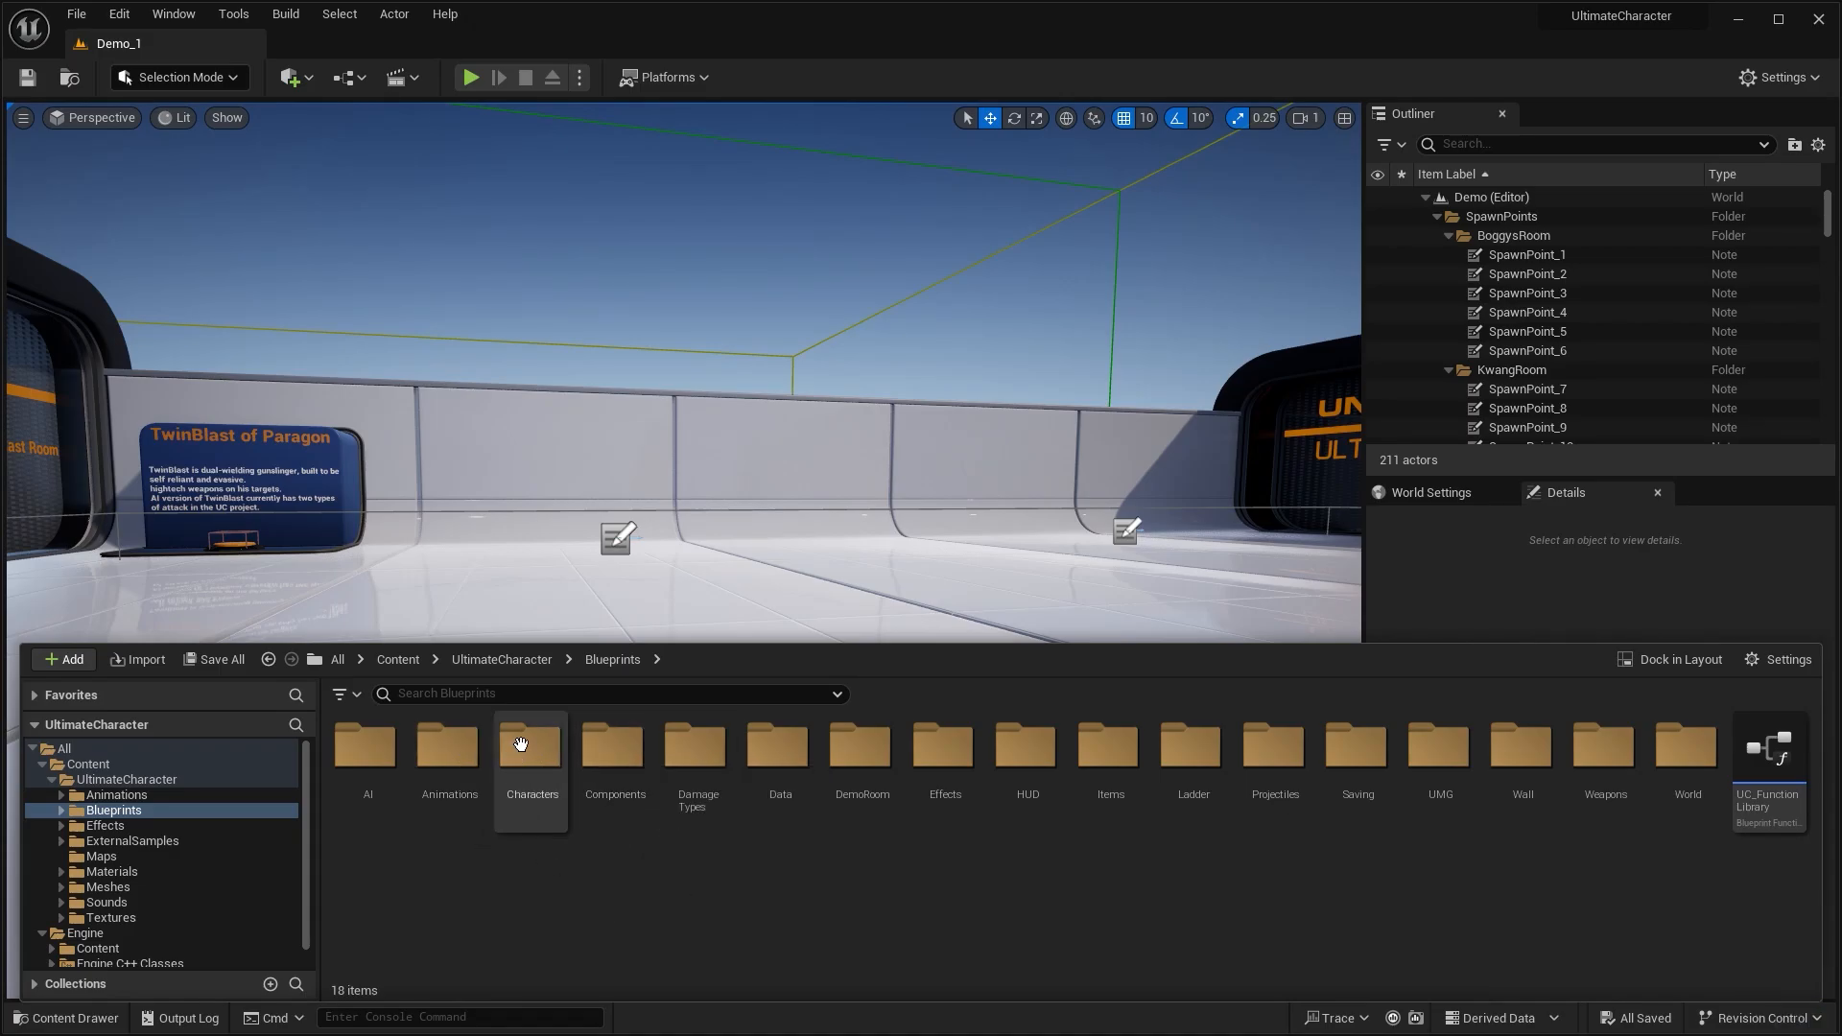
- Browse the Characters folder's Wraith and Narbash subfolders, returning to Characters to reach TwinBlast
{"action": "double_click", "coordinate": [530, 745]}
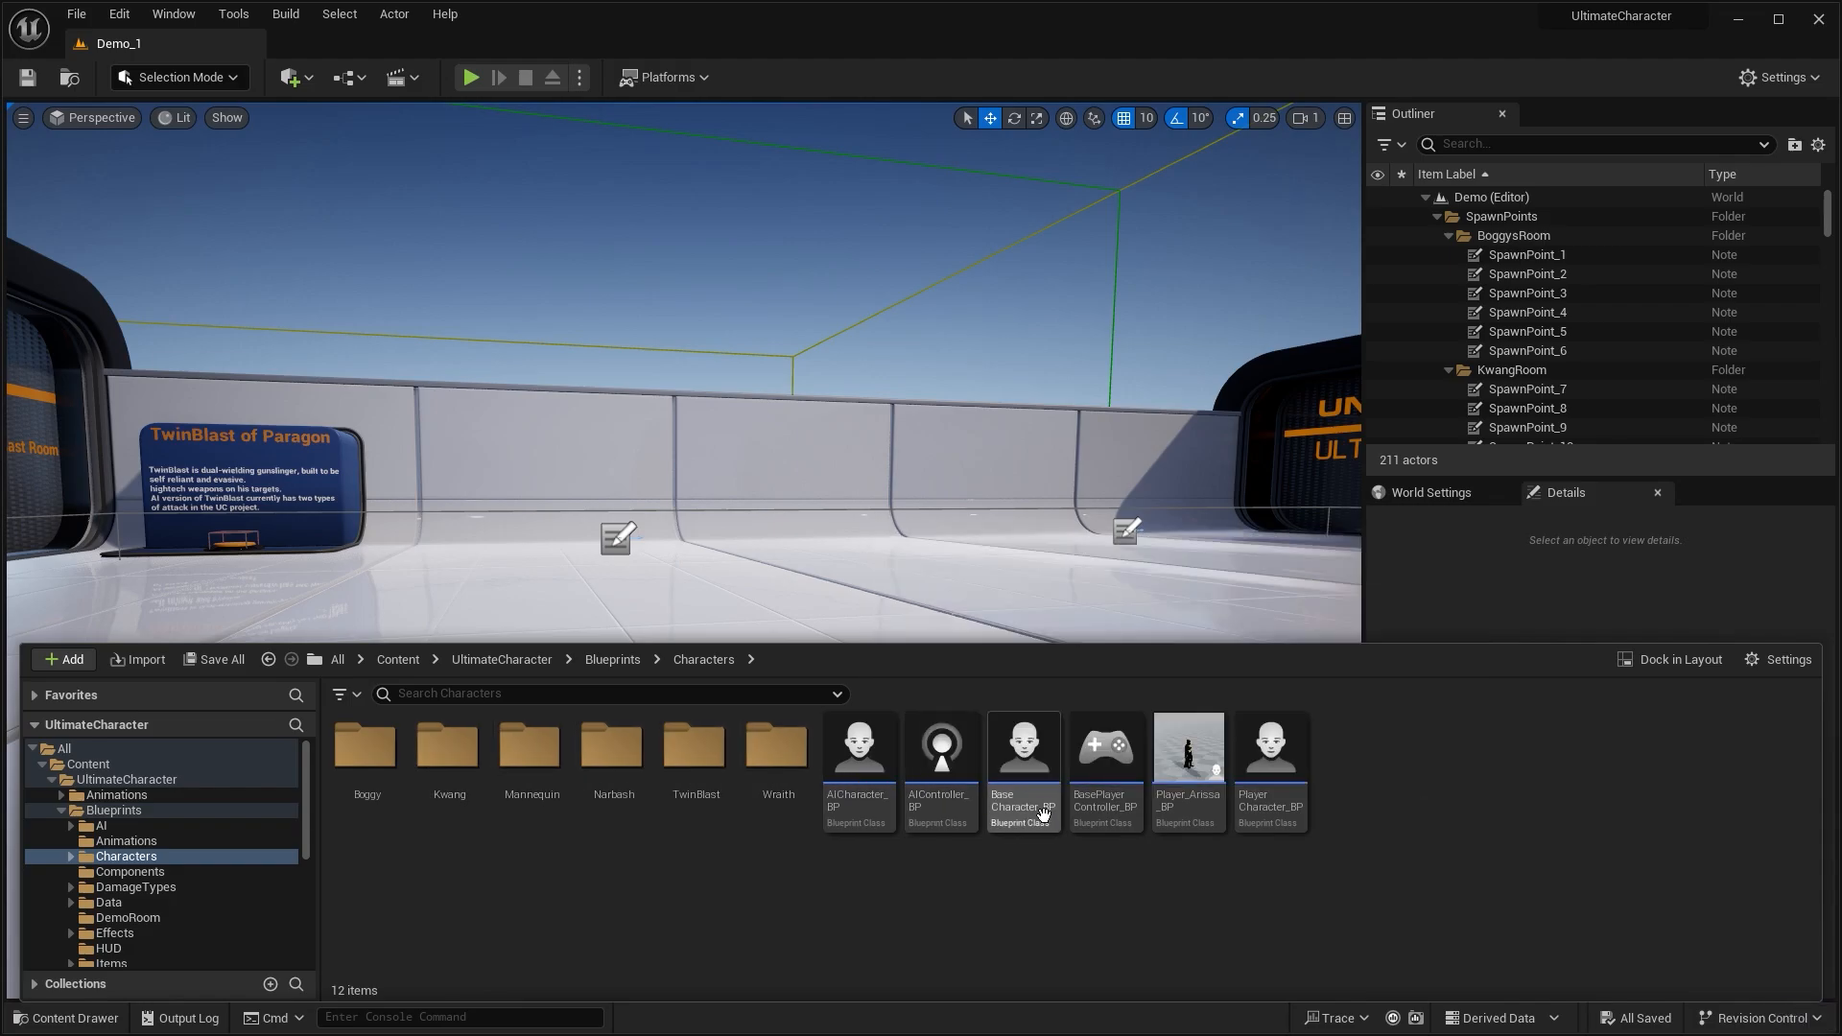
{"action": "left_click", "coordinate": [1270, 798]}
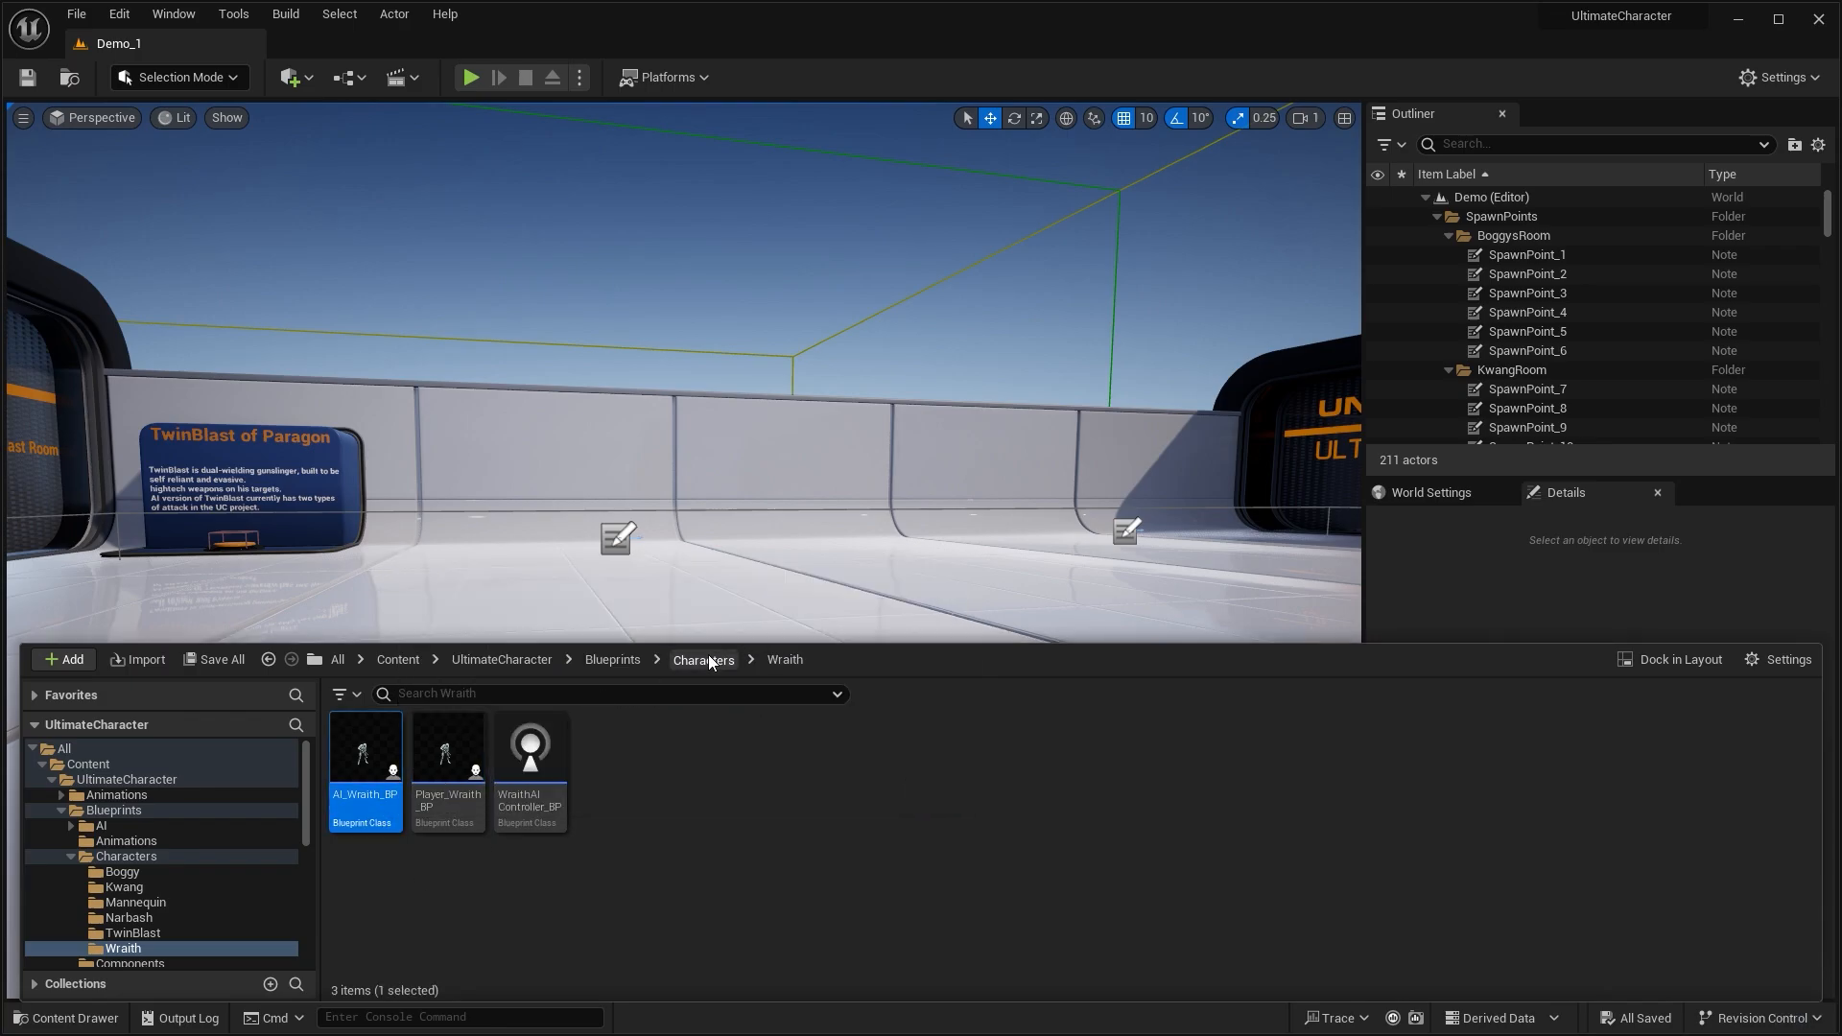
{"action": "left_click", "coordinate": [126, 917]}
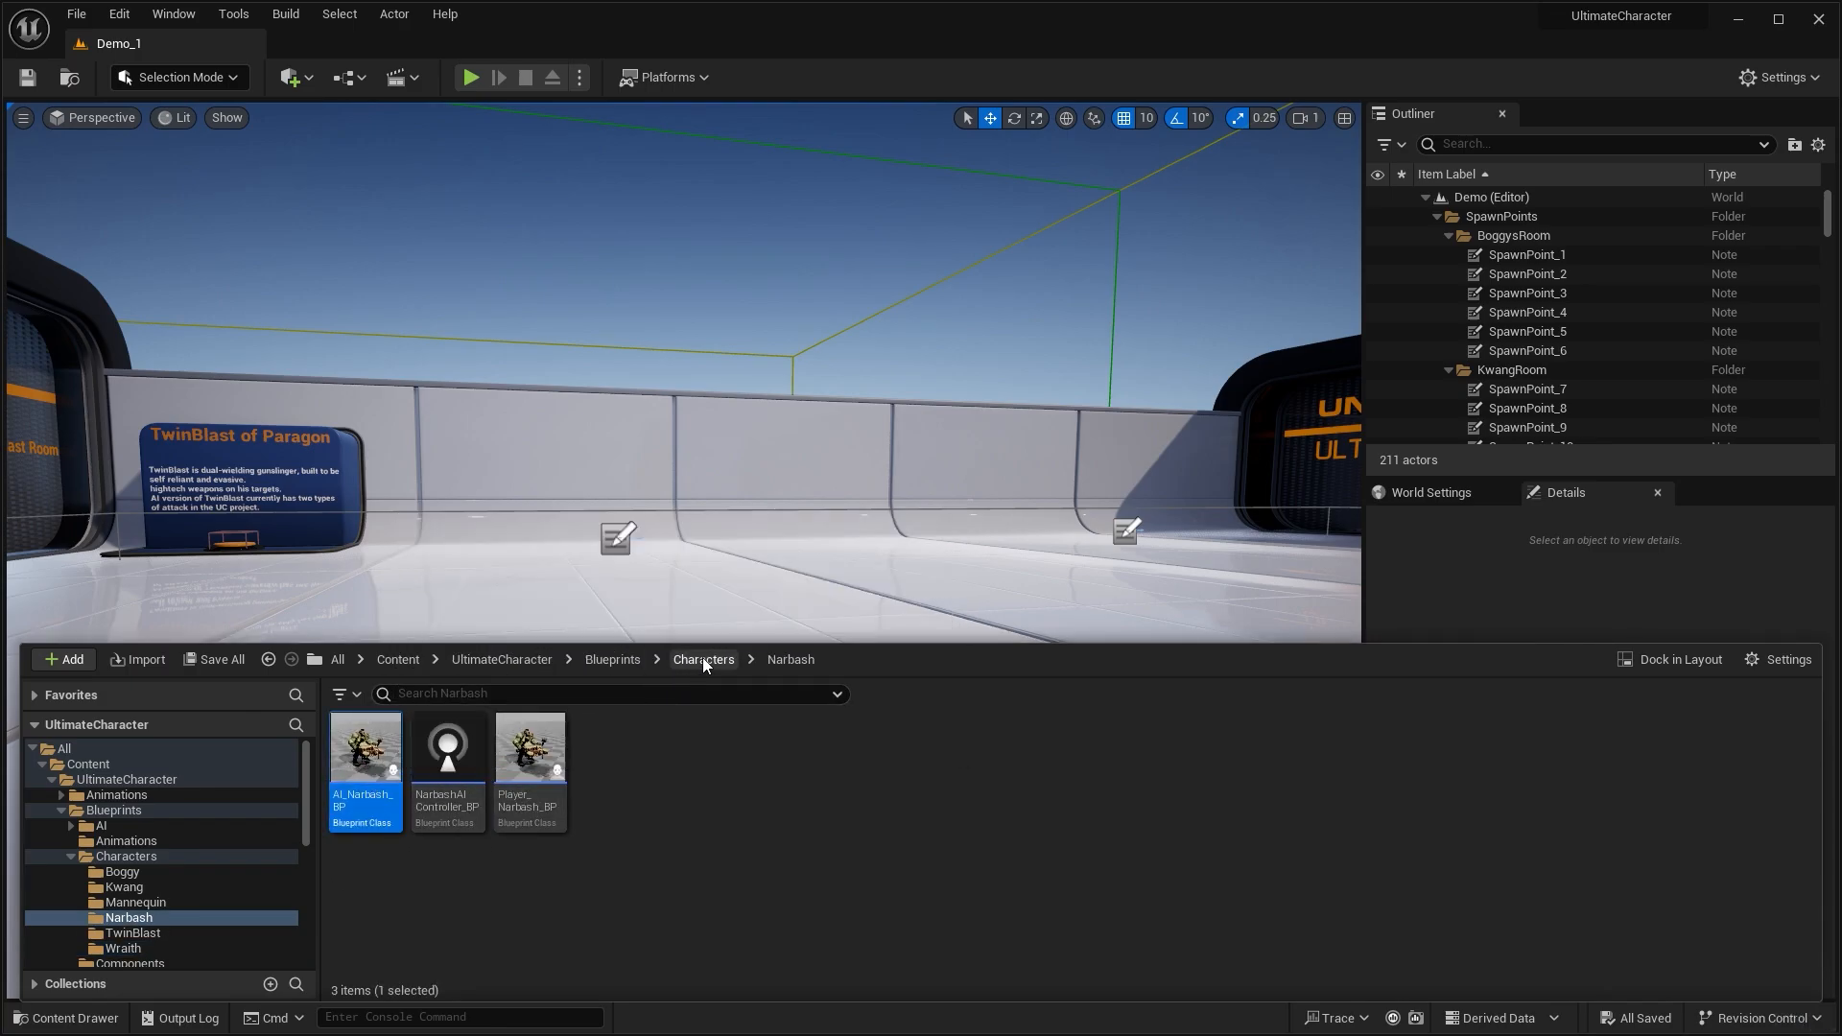
{"action": "left_click", "coordinate": [123, 887]}
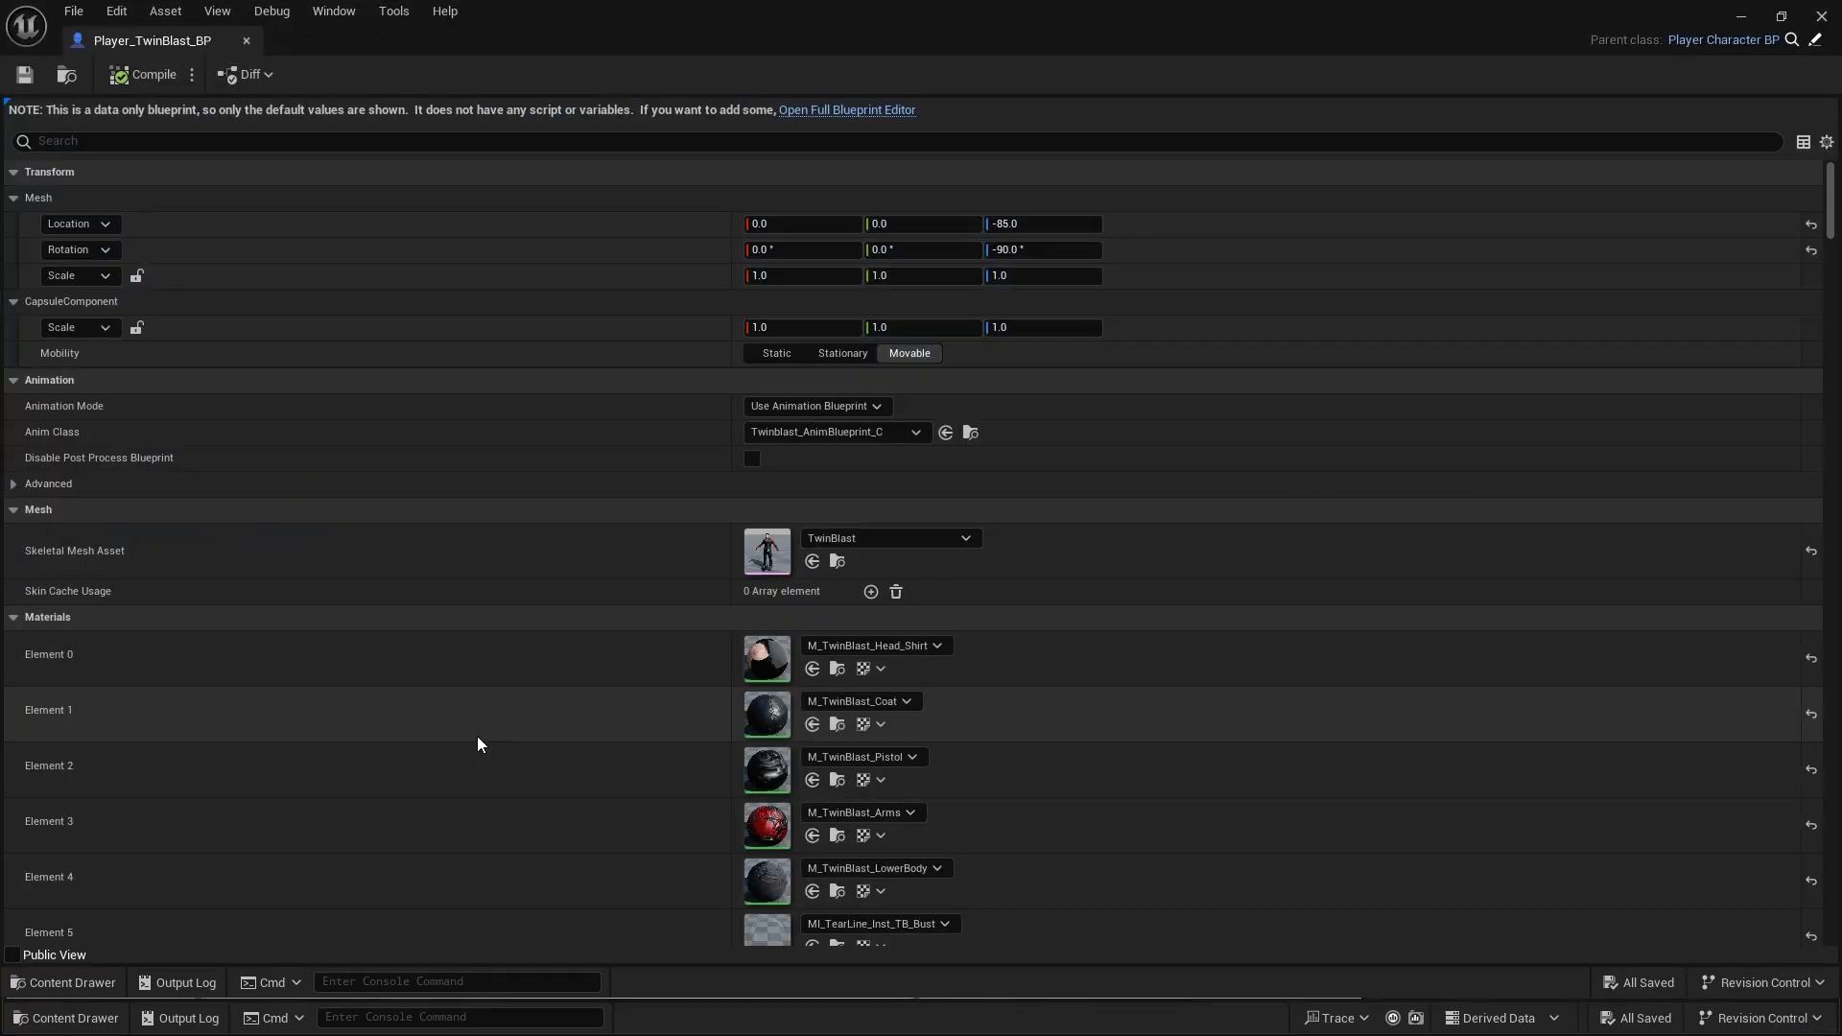
{"action": "mouse_move", "coordinate": [1247, 342]}
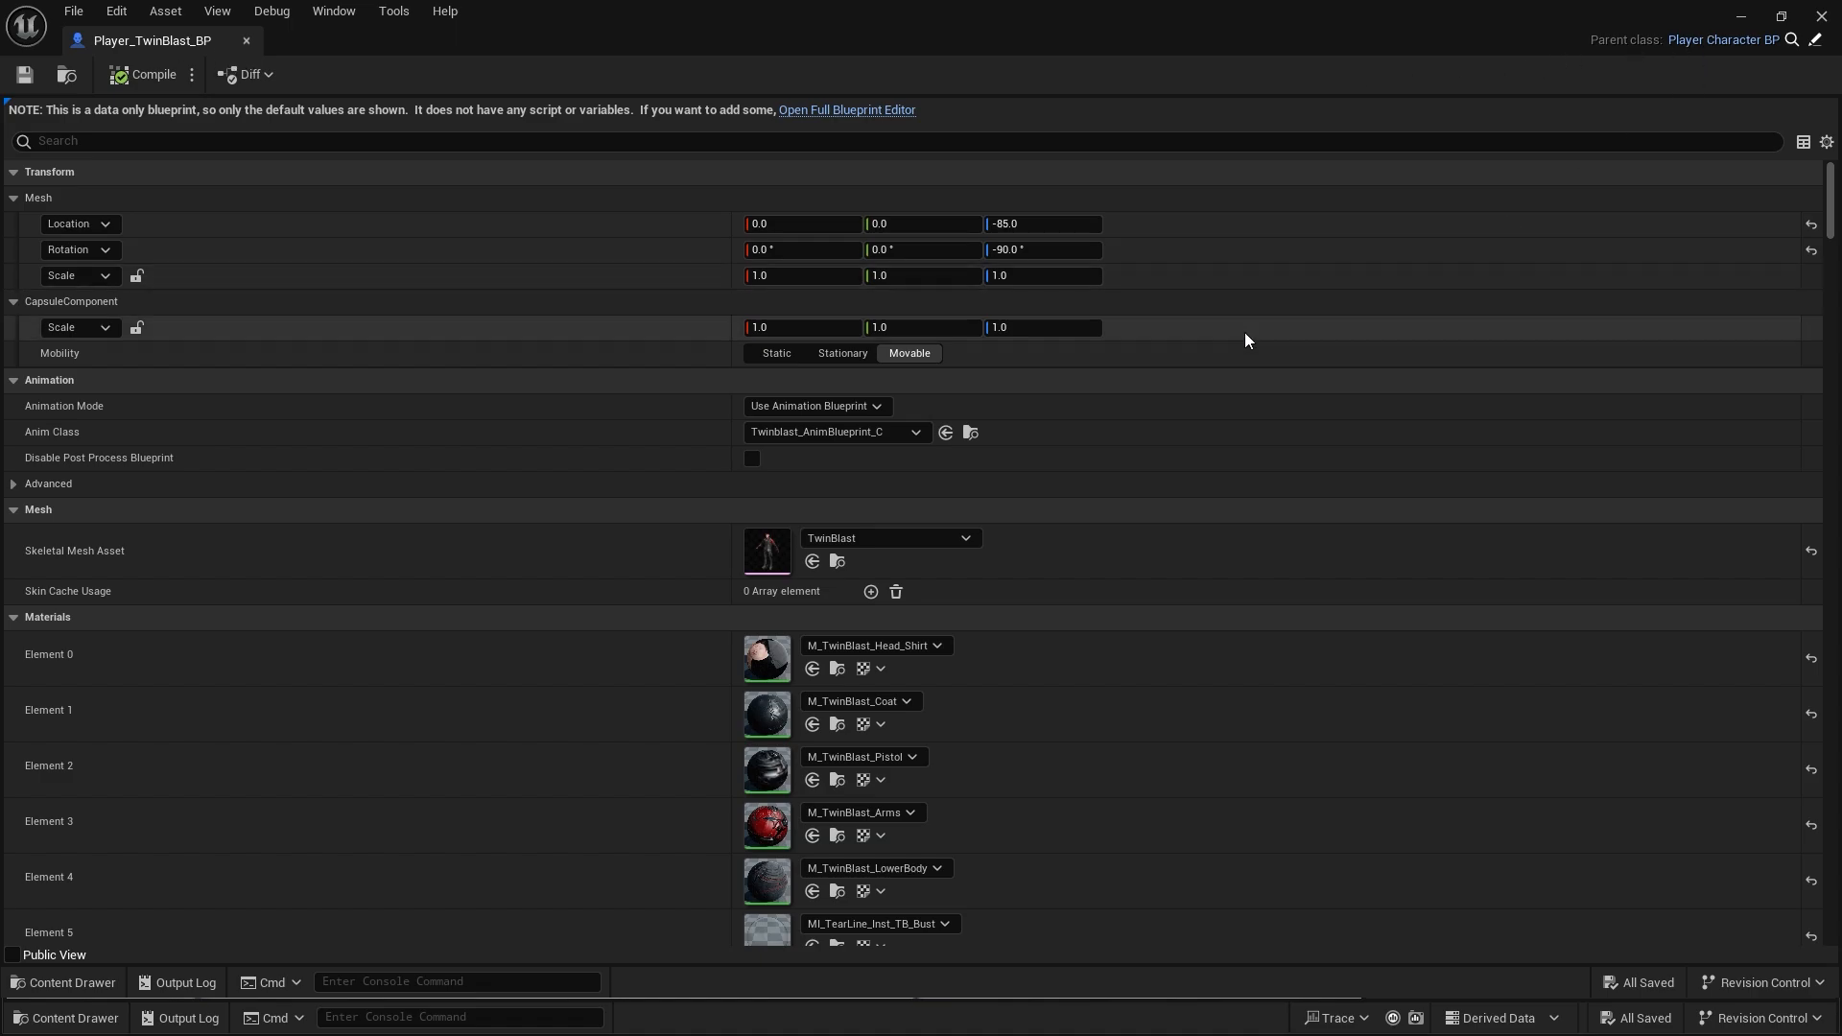
{"action": "scroll", "scroll_direction": "down", "scroll_amount": 3}
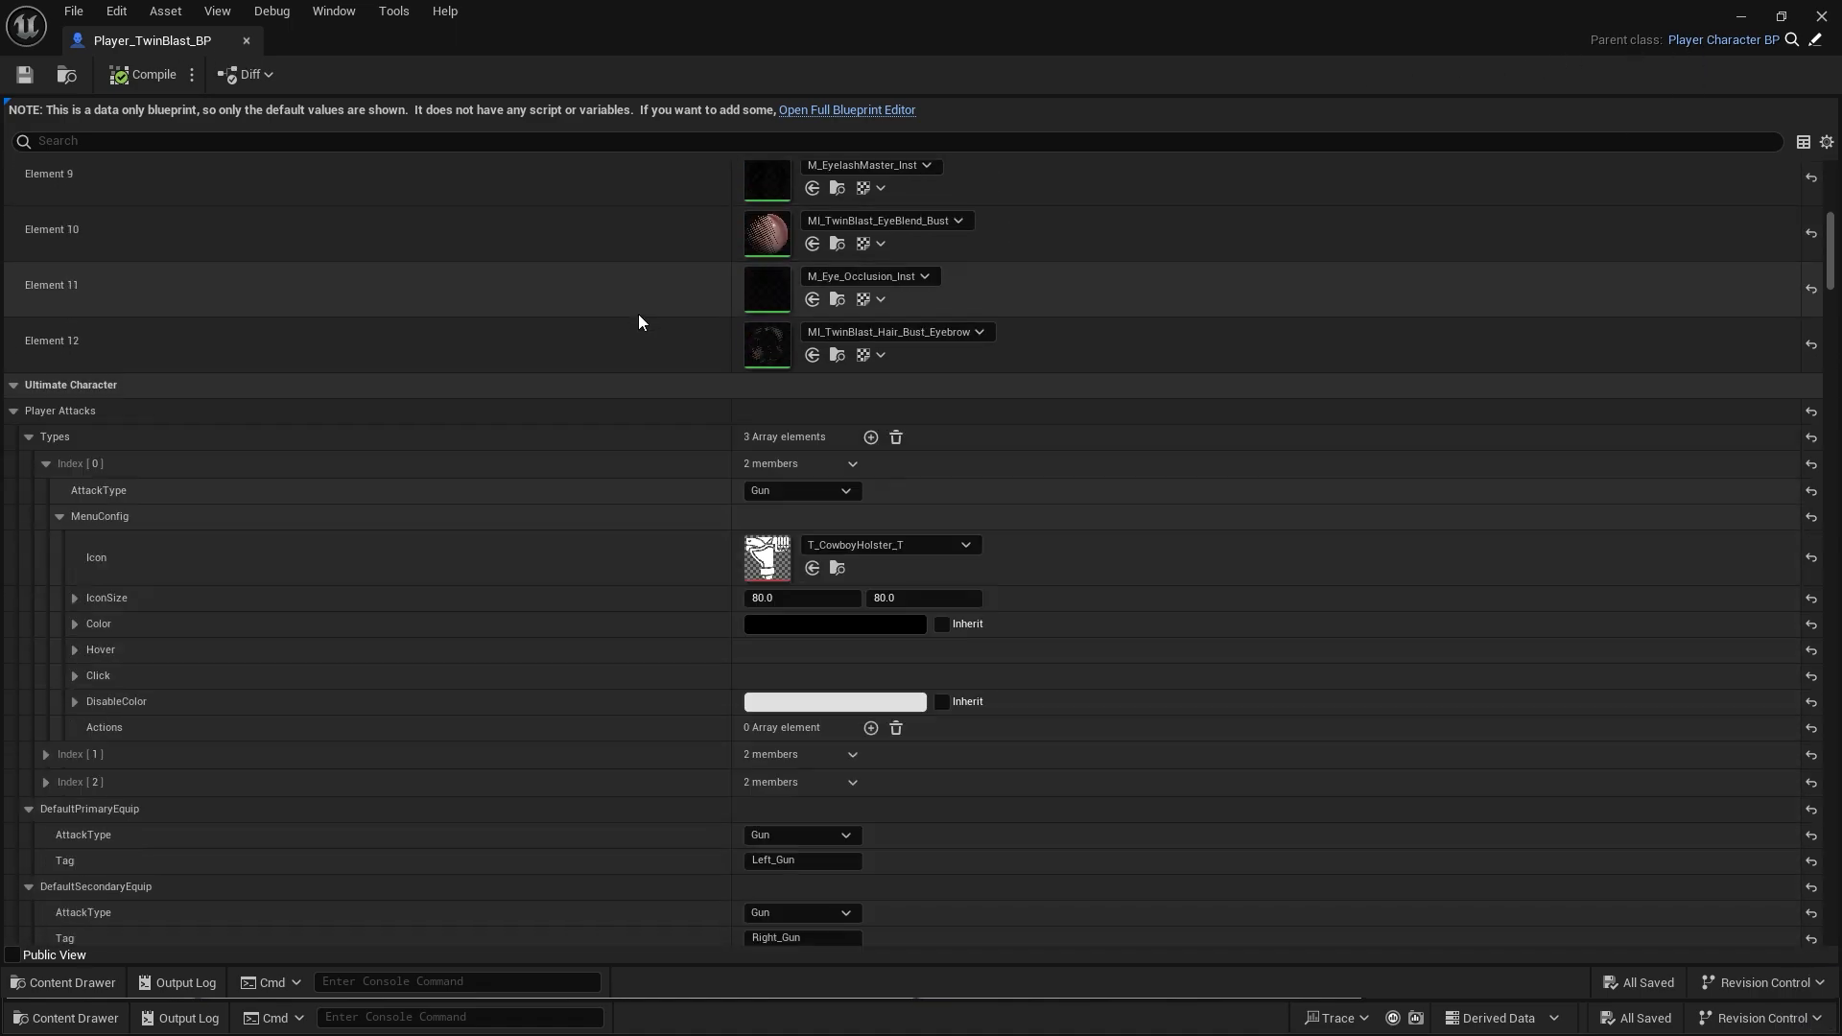
{"action": "scroll", "scroll_direction": "down", "scroll_amount": 3}
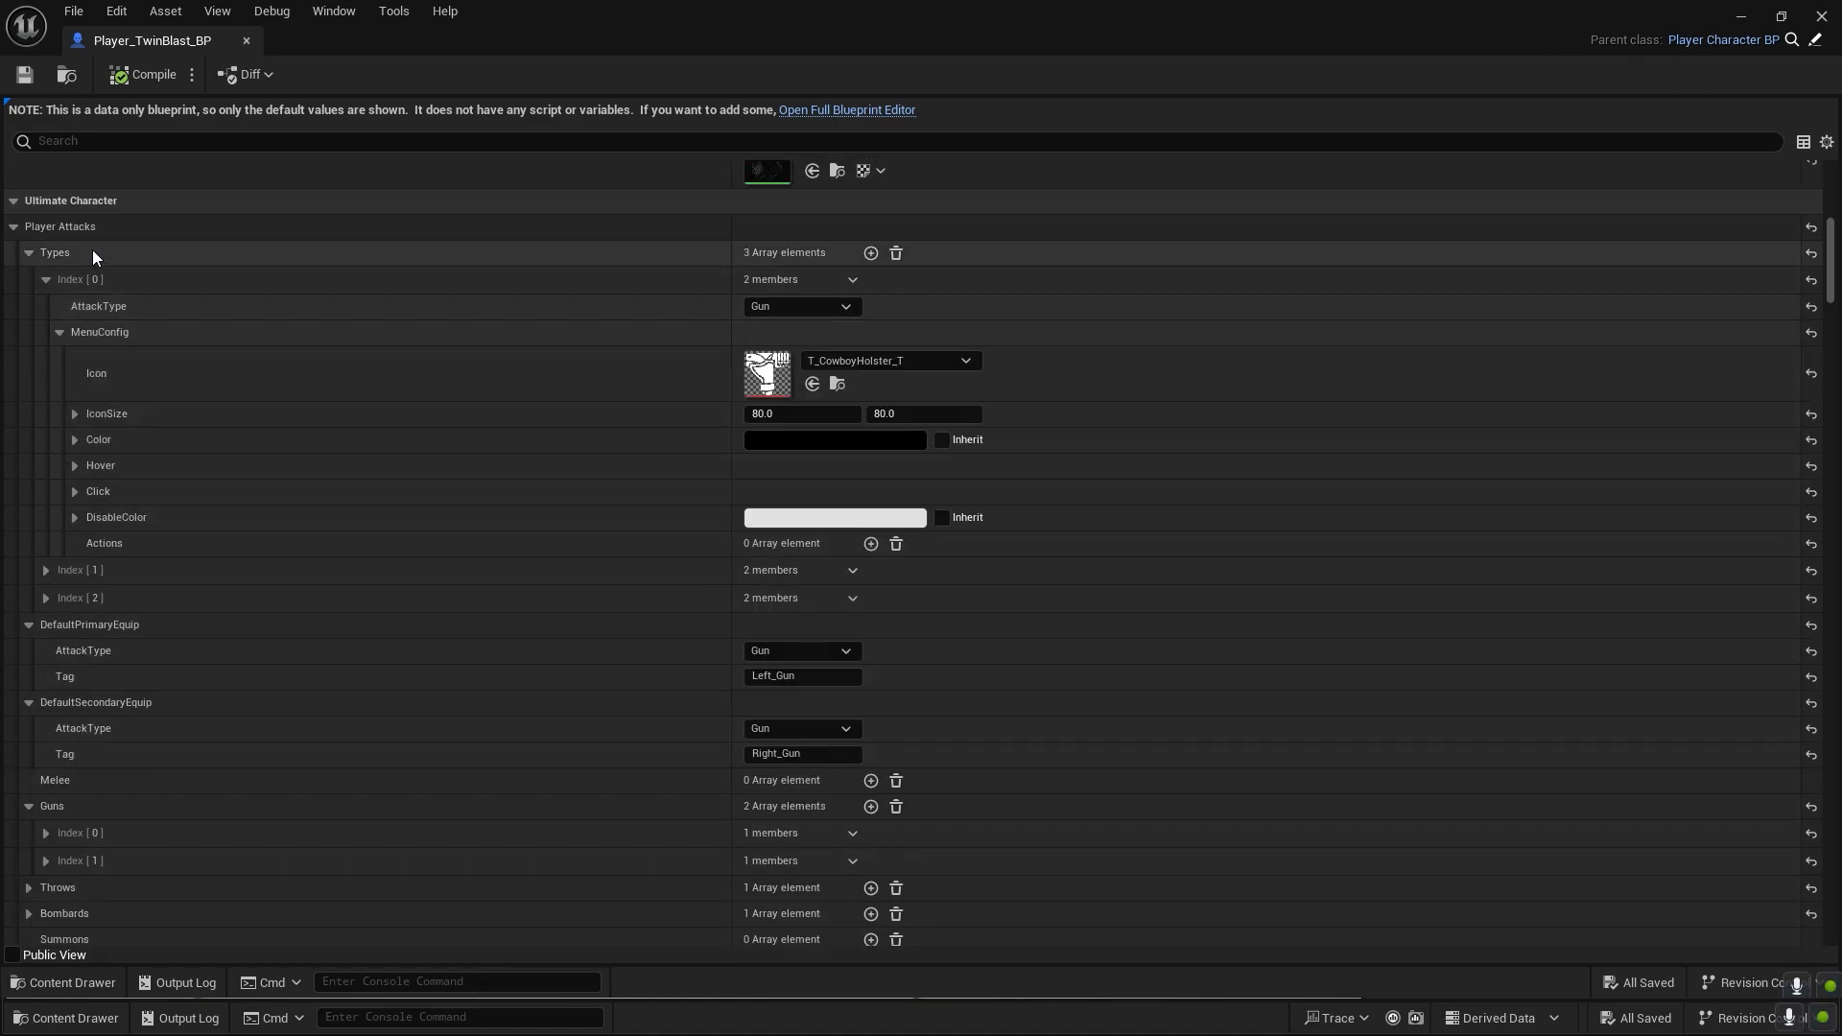
{"action": "scroll", "scroll_direction": "down", "scroll_amount": 3}
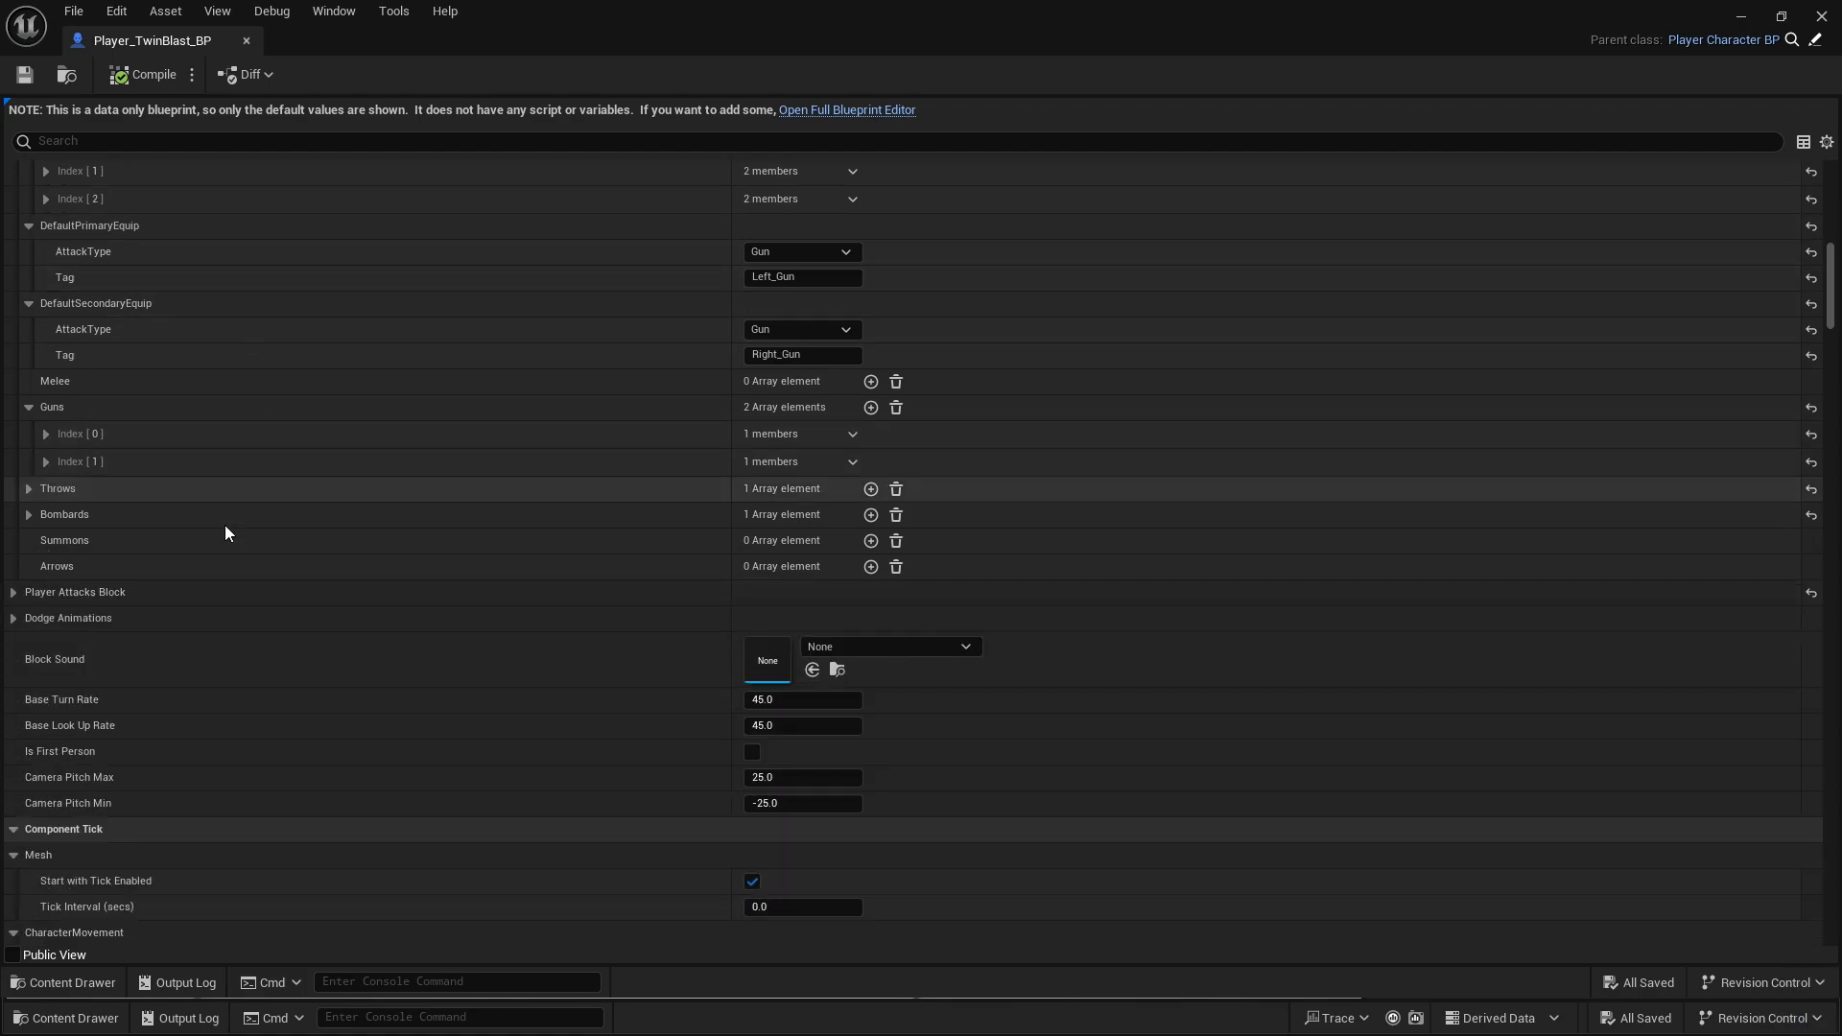